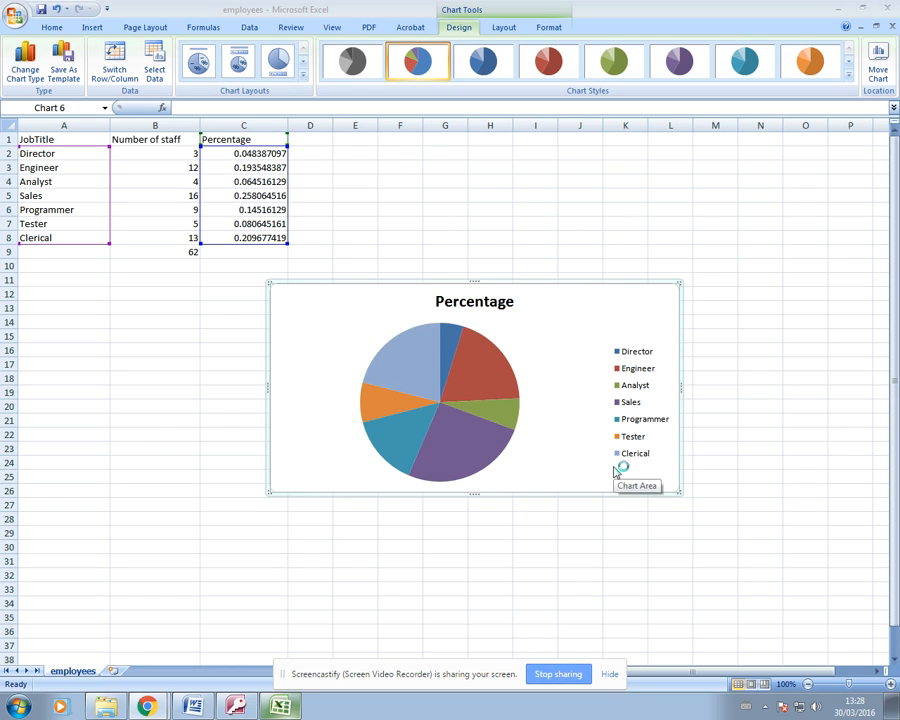
mouse_move(657, 497)
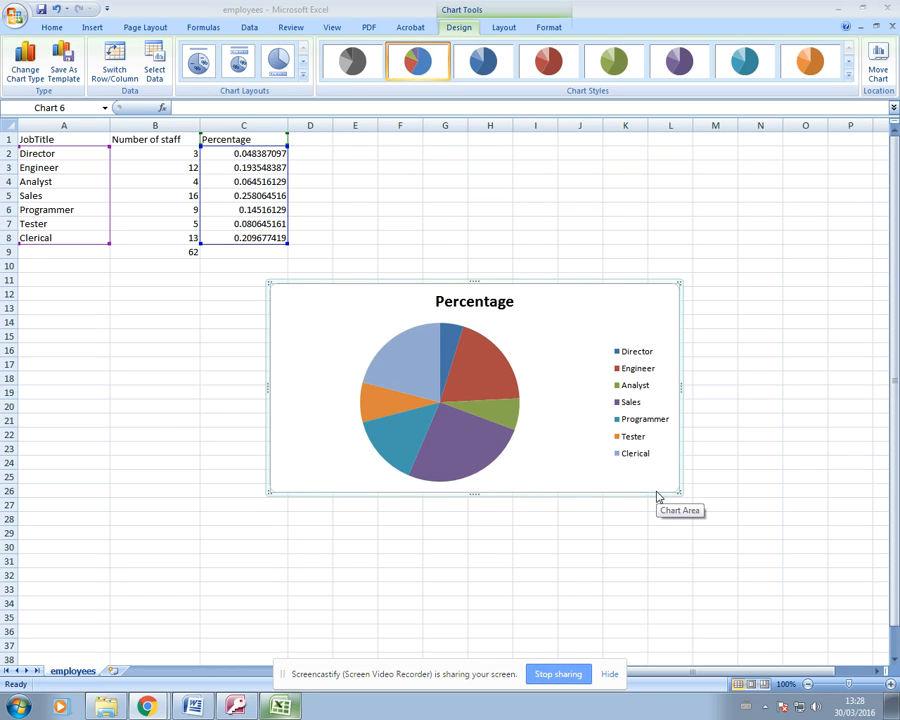
mouse_move(352, 478)
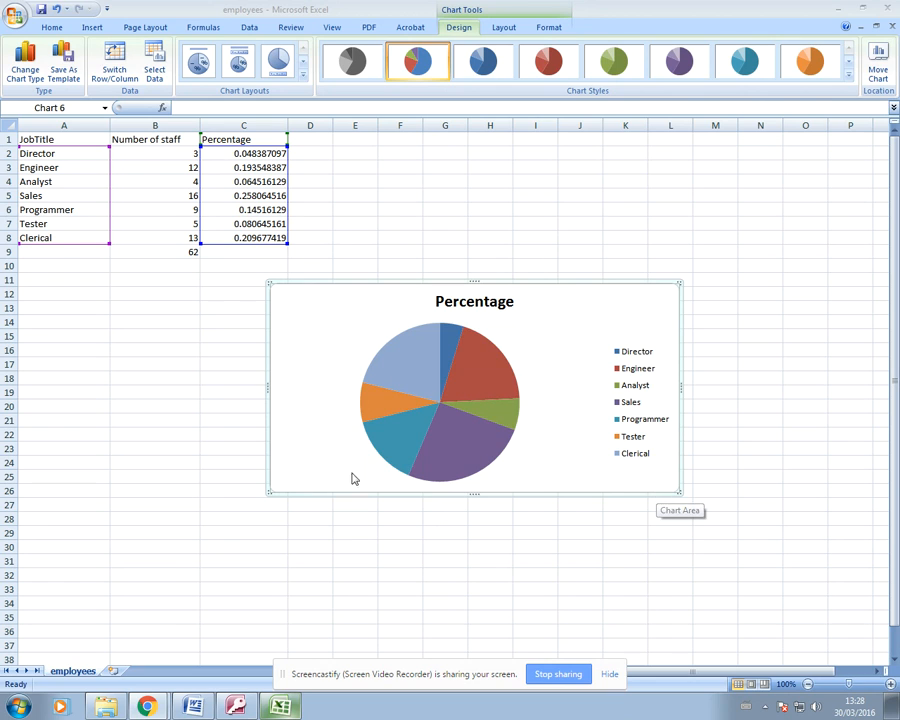
mouse_move(557, 342)
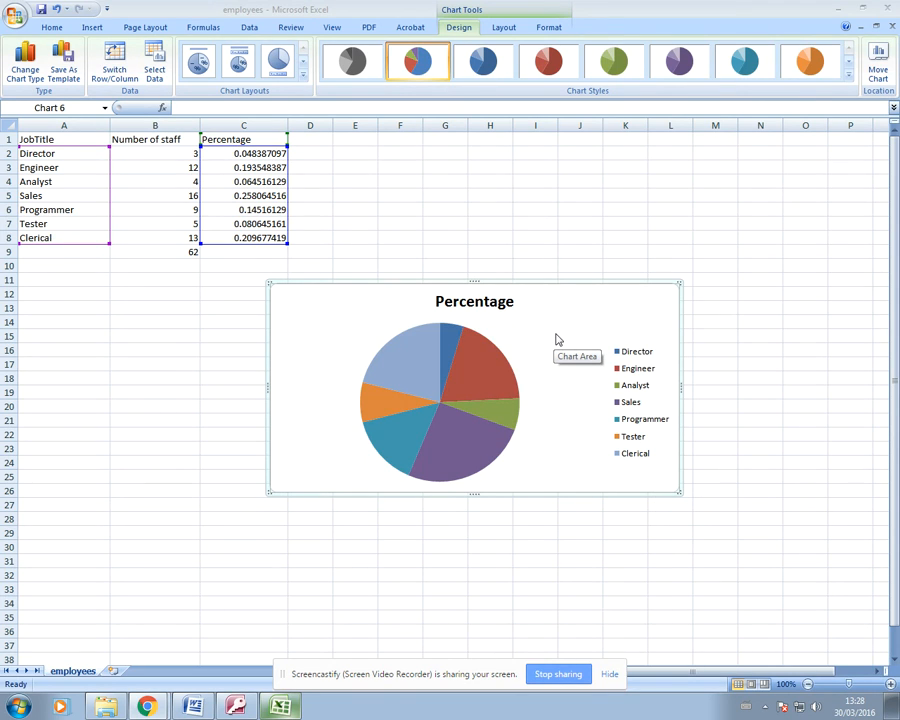
mouse_move(479, 345)
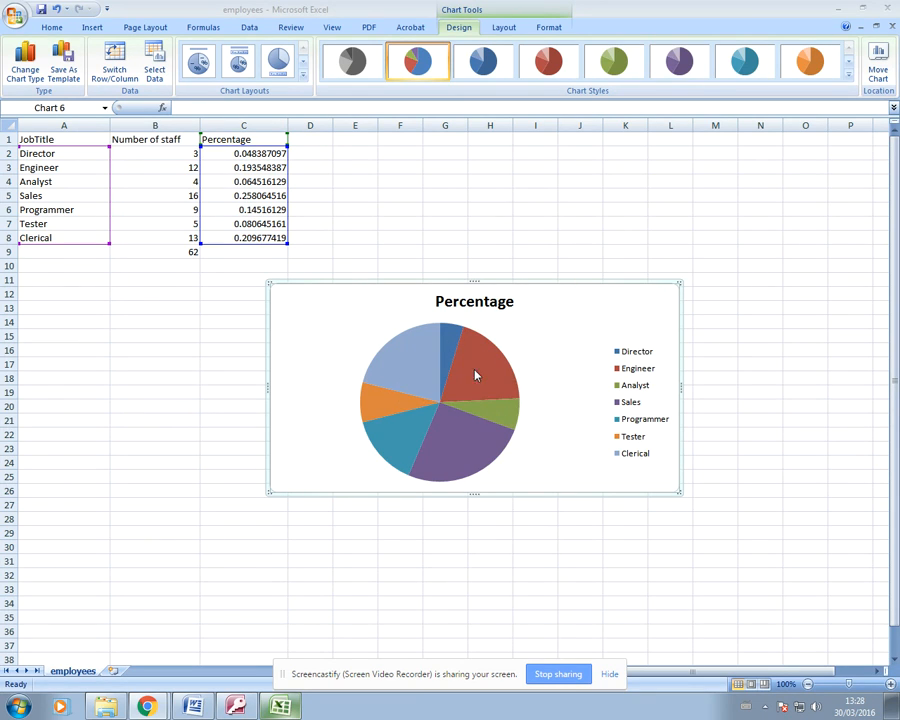
mouse_move(492, 423)
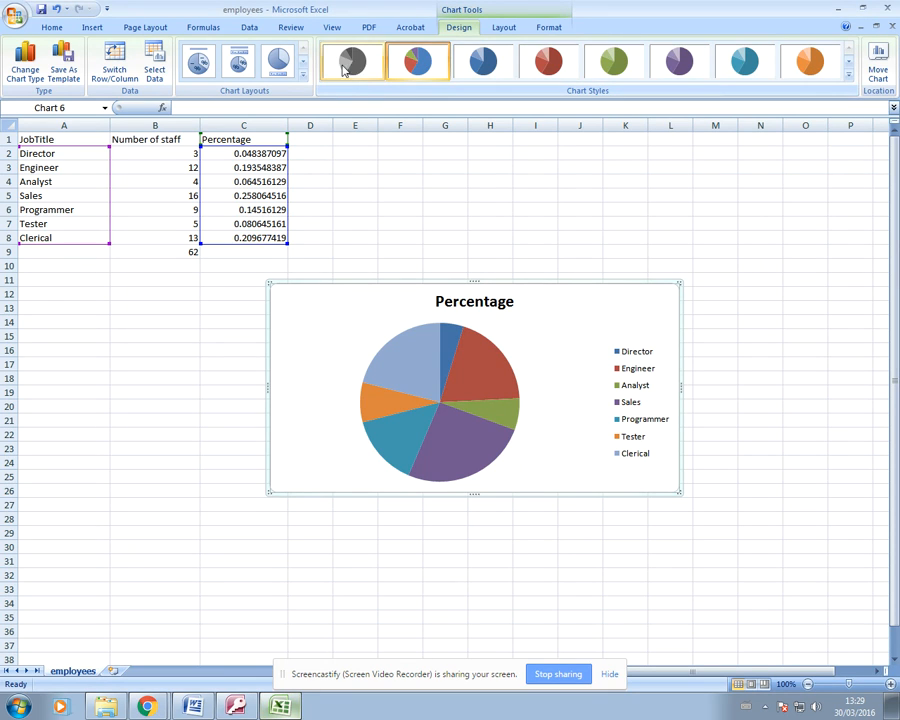
Step: Apply the first grayscale Chart Style to the Percentage pie chart
click(351, 61)
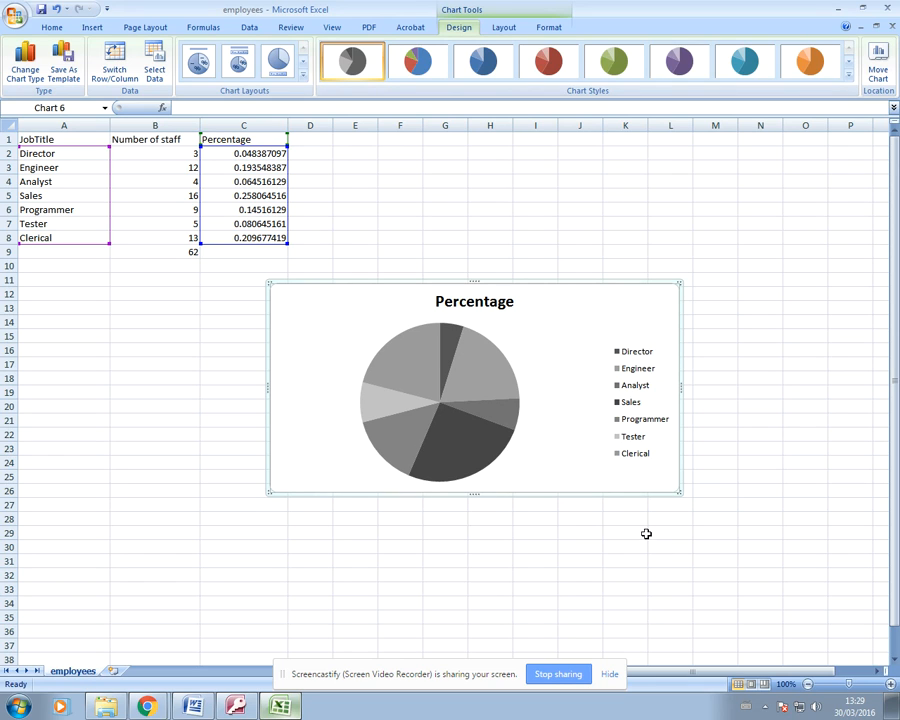
mouse_move(573, 418)
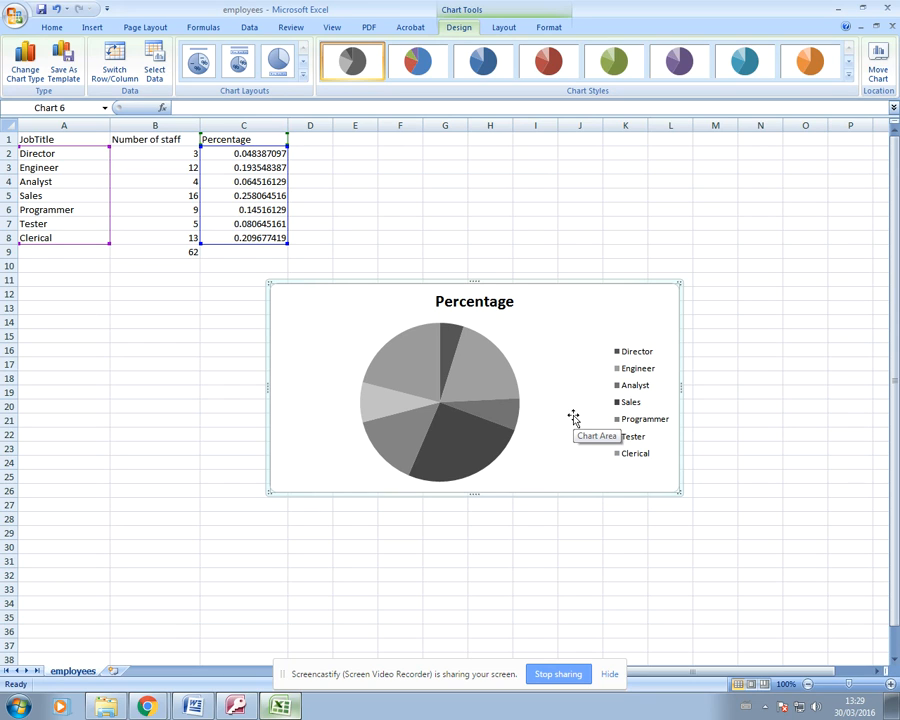
mouse_move(499, 507)
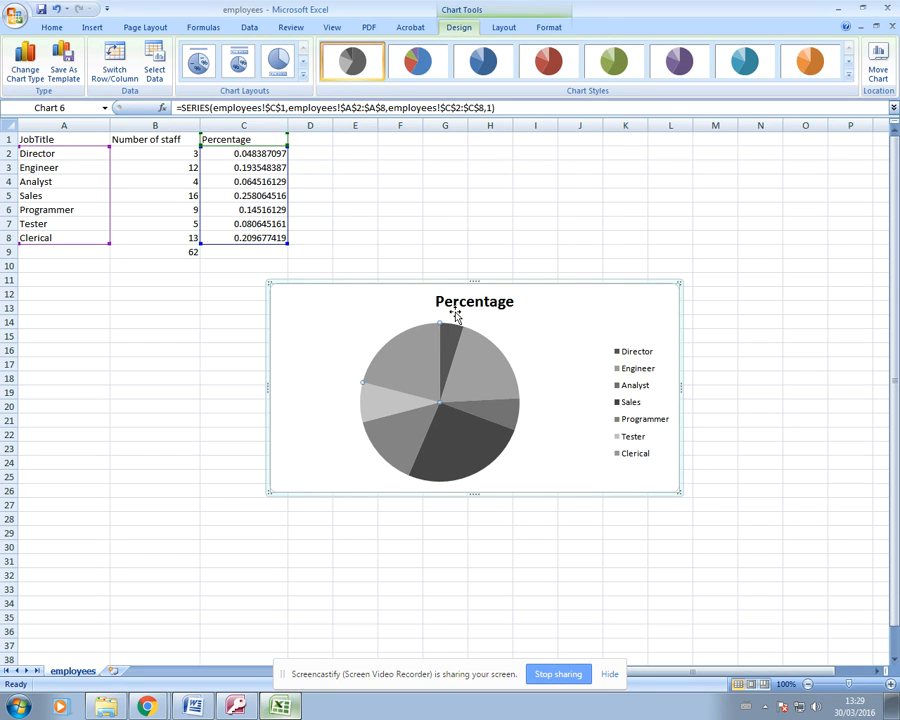
mouse_move(412, 328)
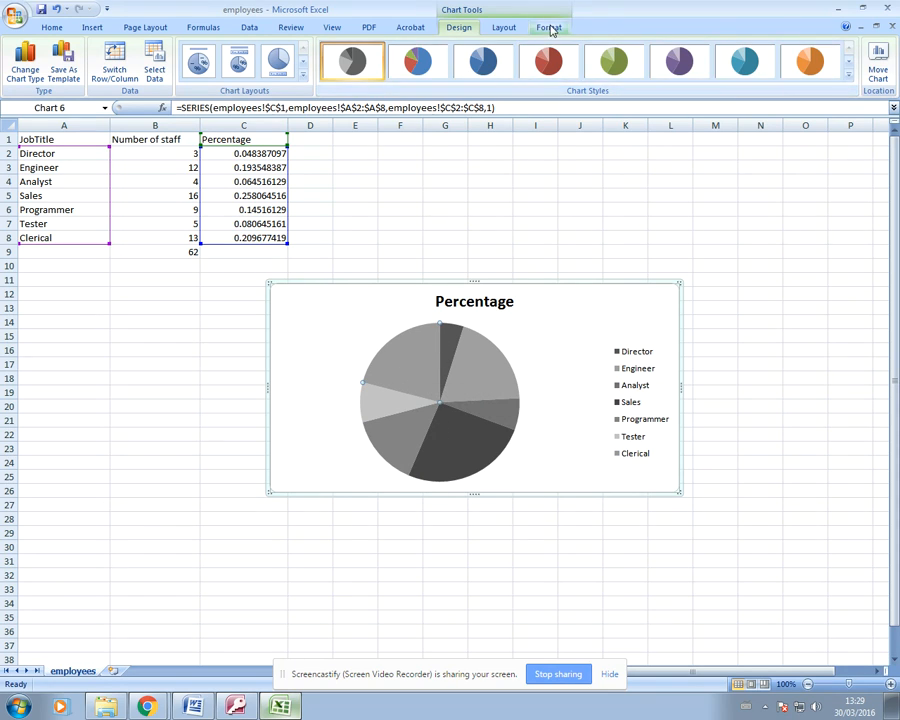
Step: Open the Format Data Point fill options for the Clerical slice via Shape Fill
click(548, 27)
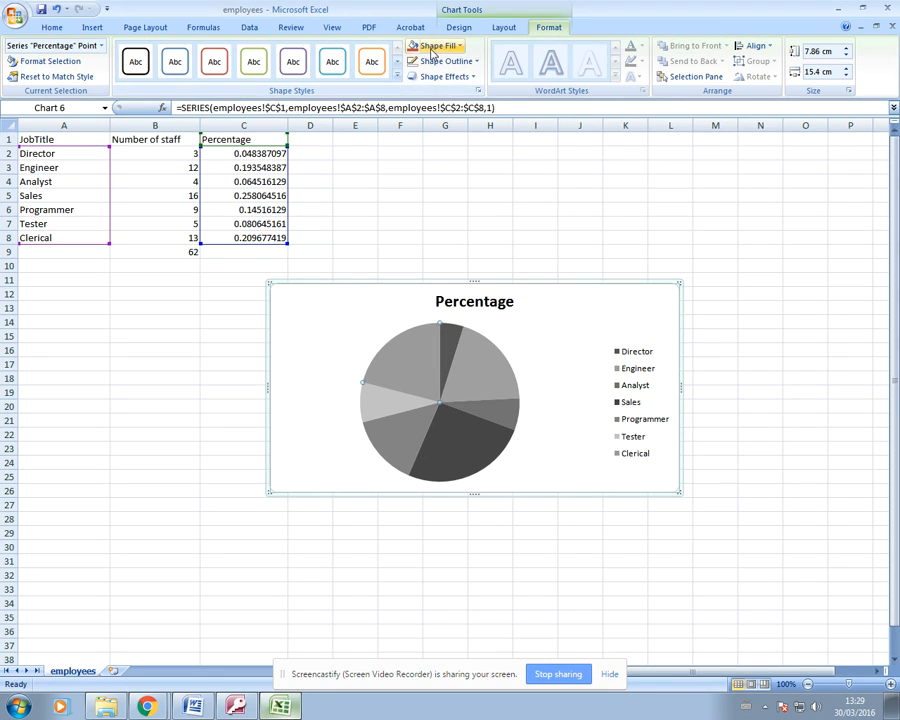
click(437, 46)
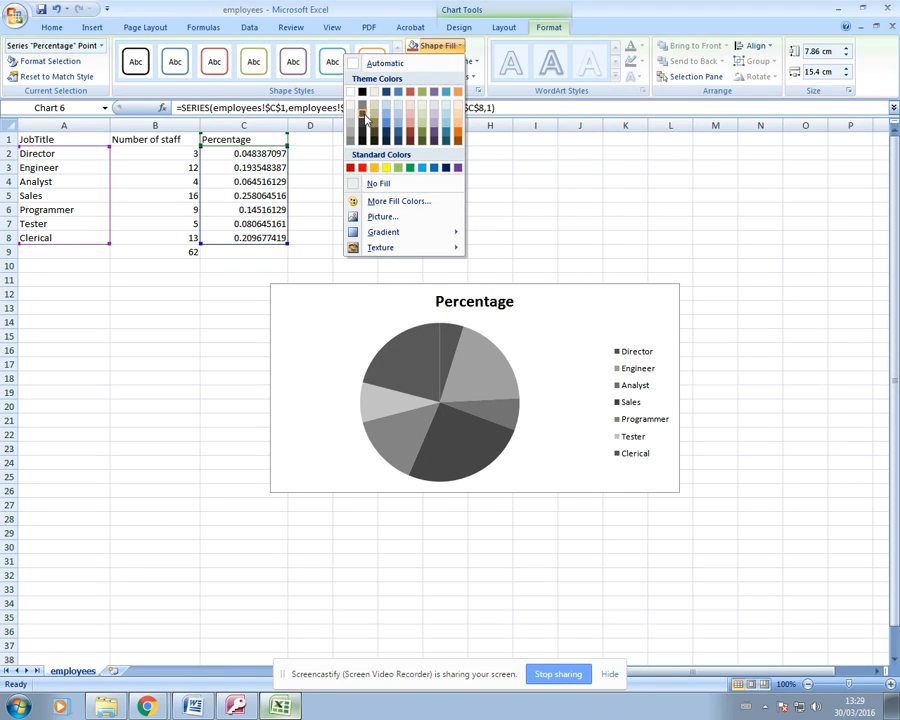
click(362, 93)
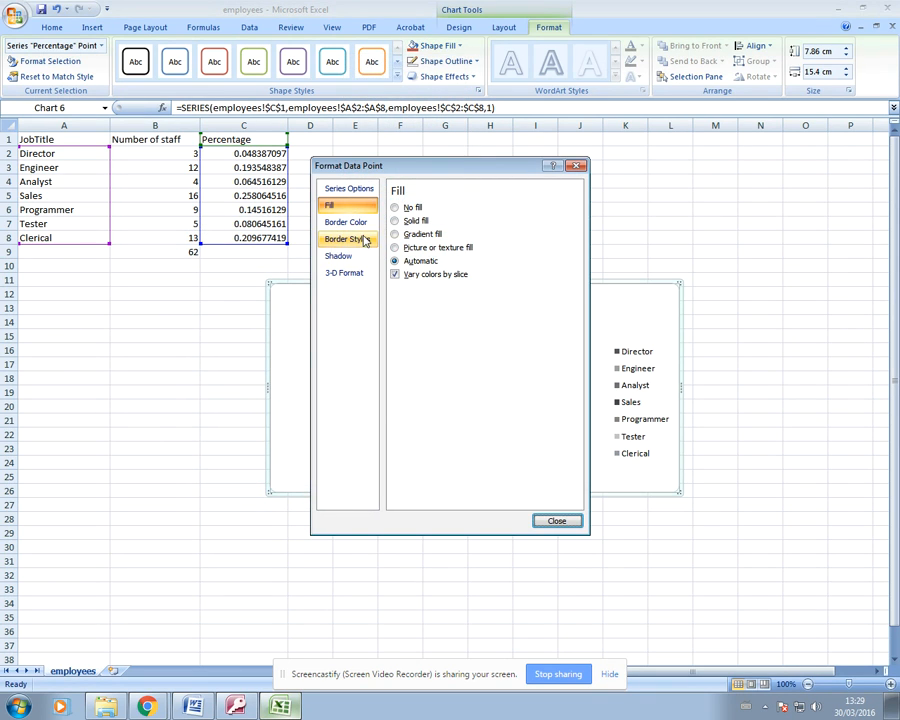
Step: Give the Clerical slice a gradient fill, adjusting the gradient stops, and close the dialog
click(396, 234)
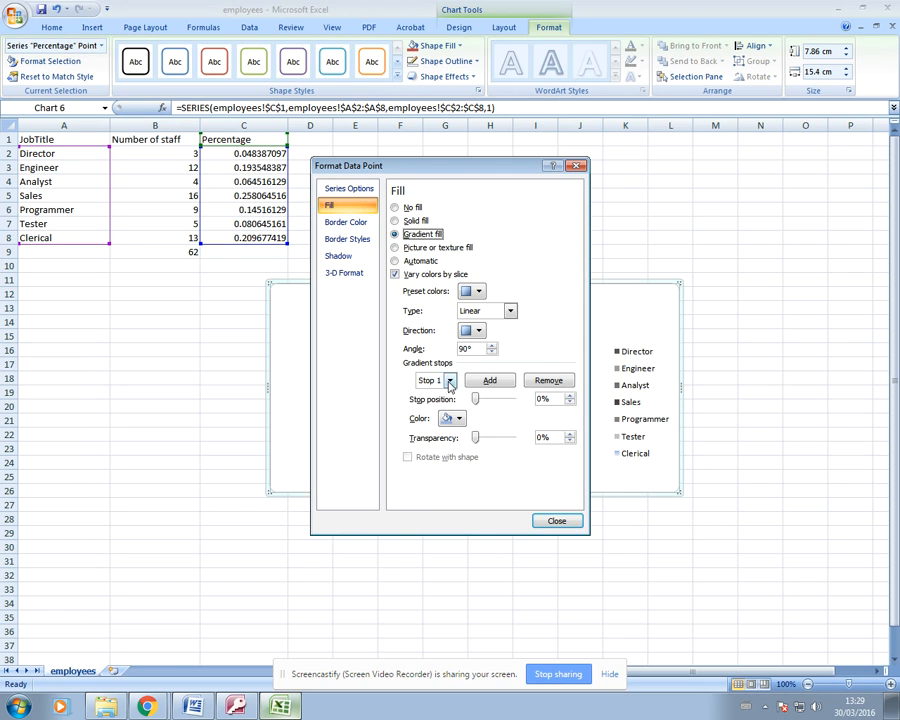
click(460, 418)
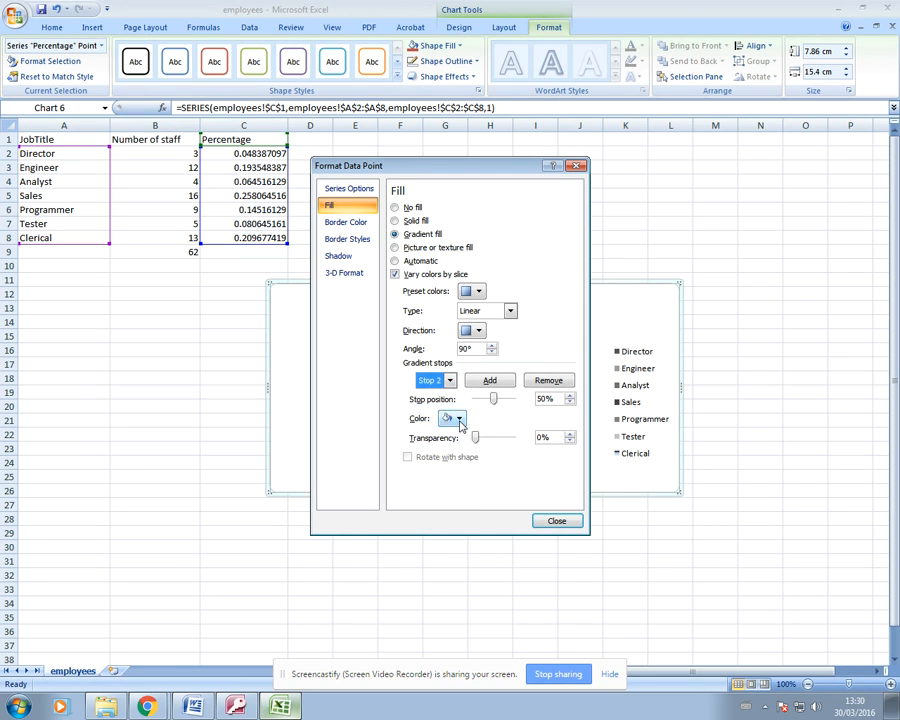
click(458, 418)
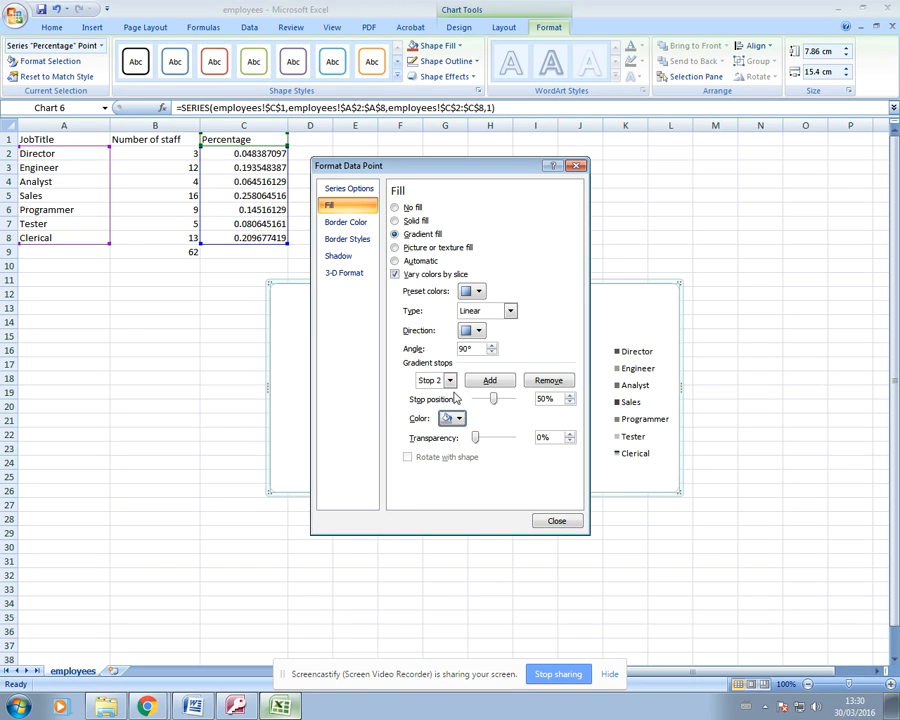
click(452, 418)
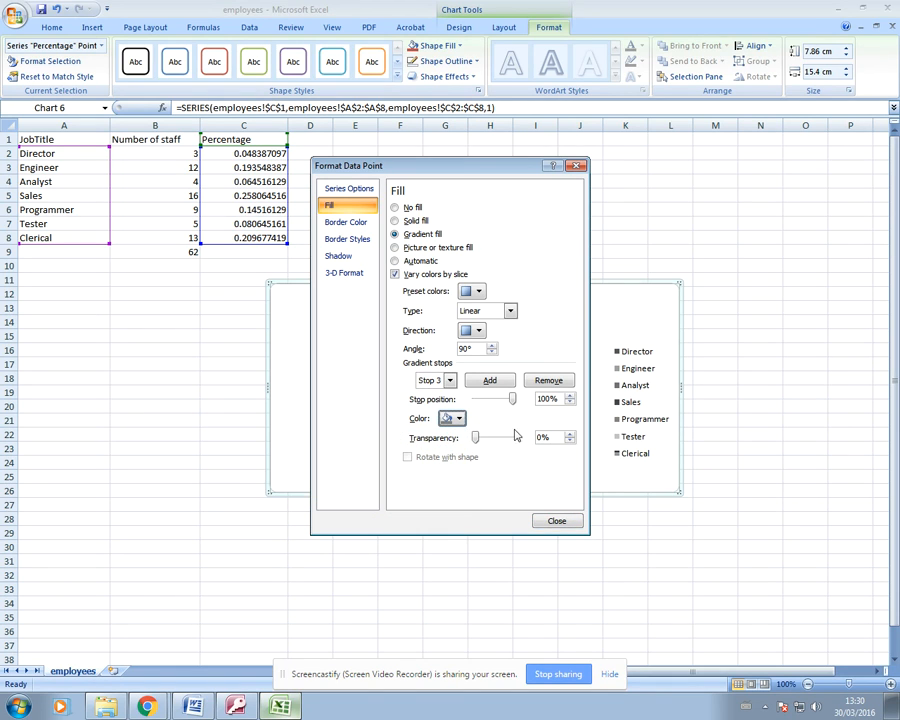
click(556, 520)
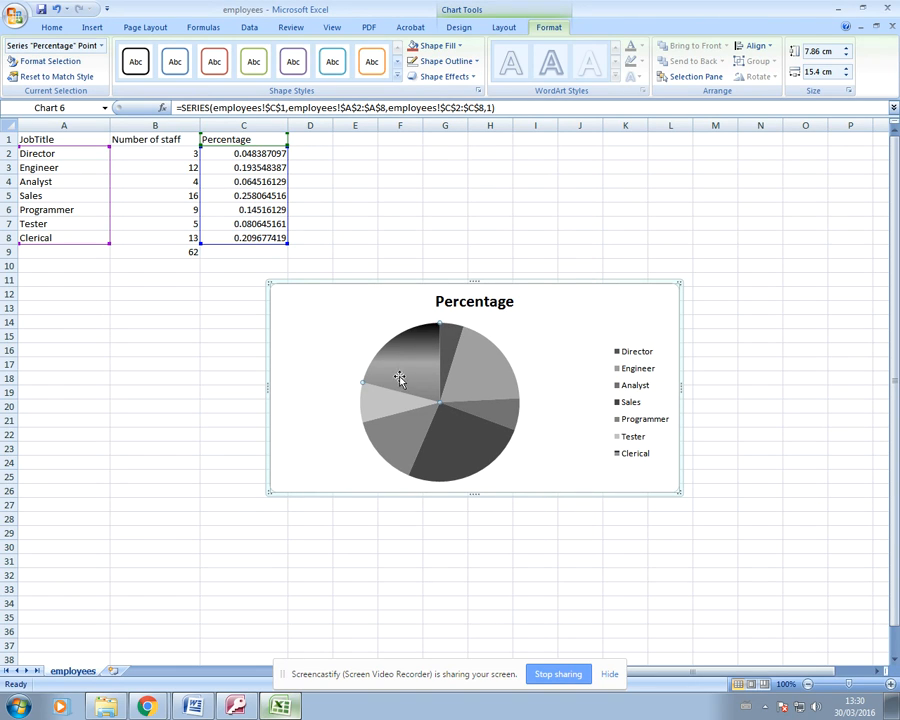
mouse_move(423, 390)
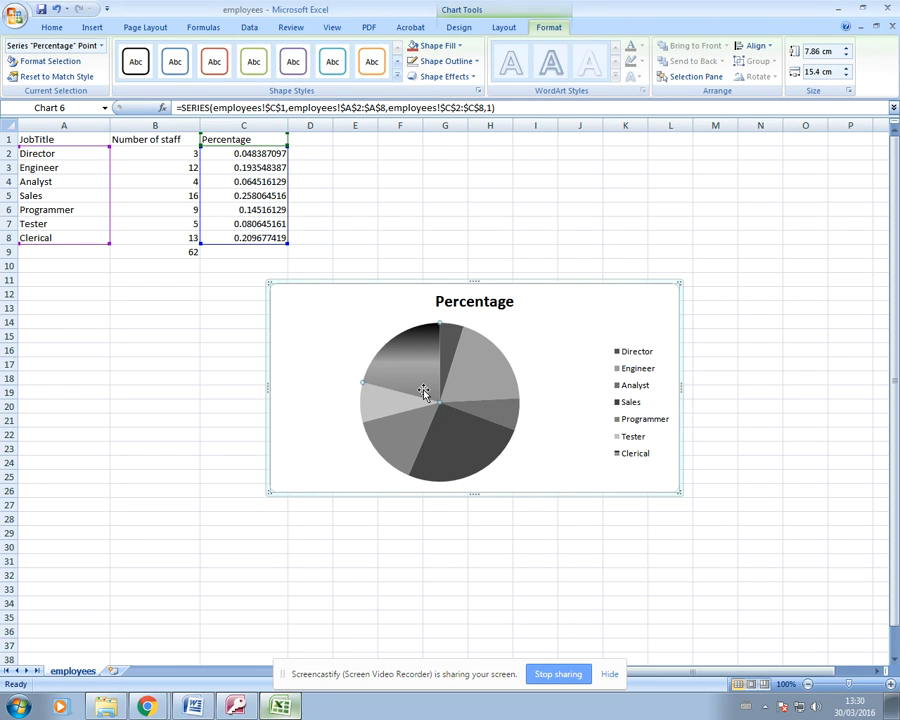
mouse_move(423, 400)
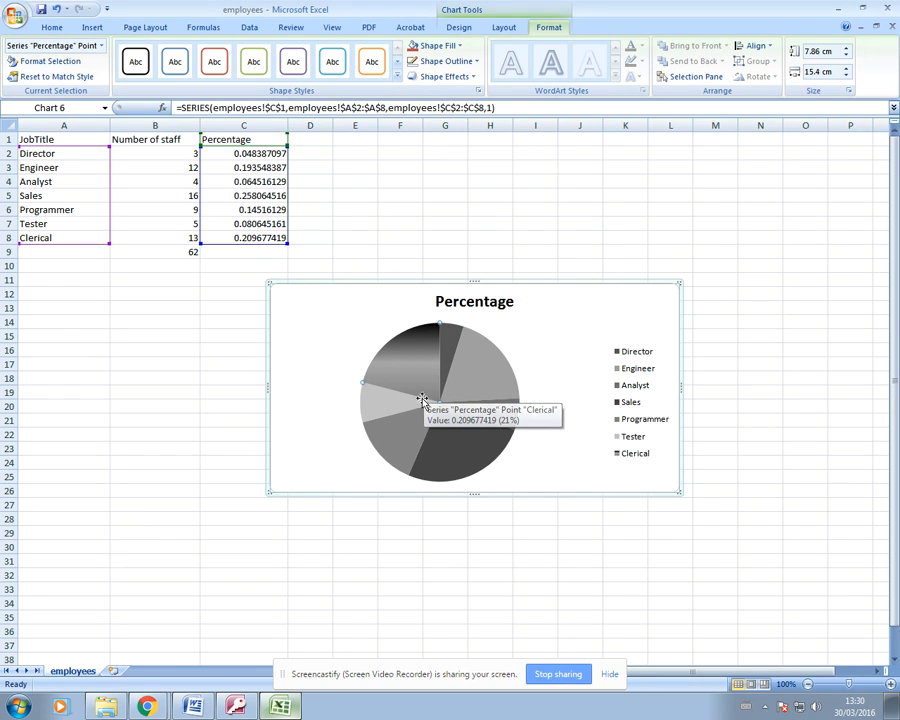
mouse_move(407, 375)
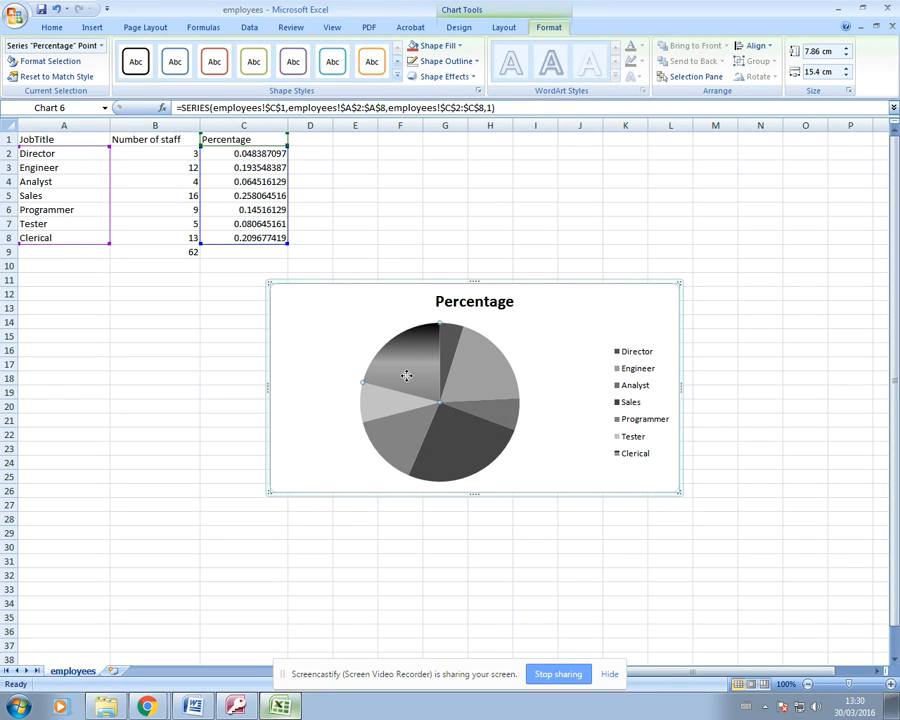
mouse_move(414, 366)
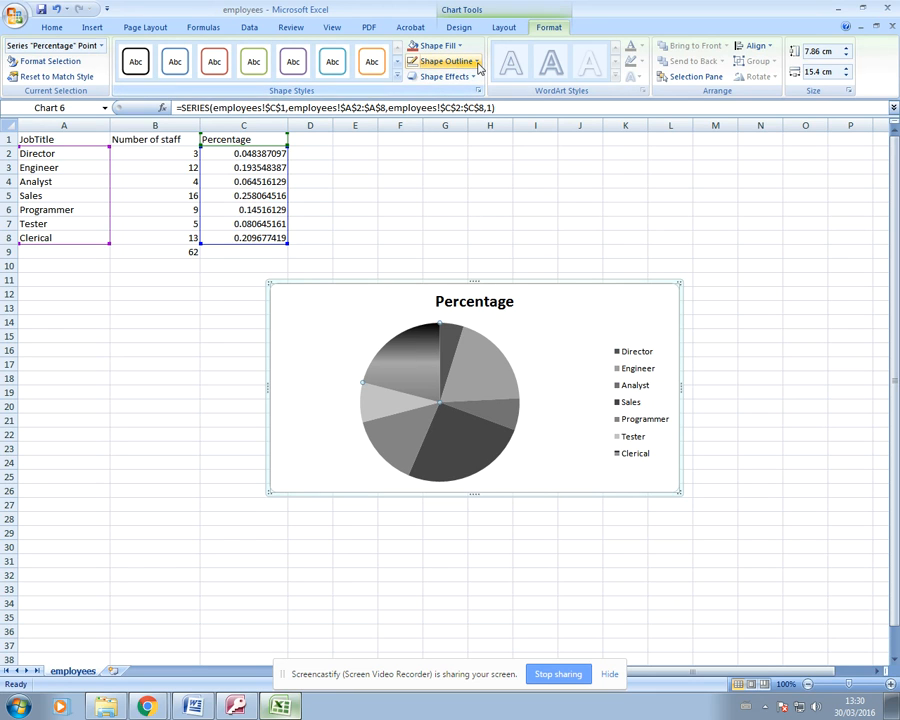
Step: Apply a black Shape Outline to the slices, then reselect the series and Engineer slice
click(448, 61)
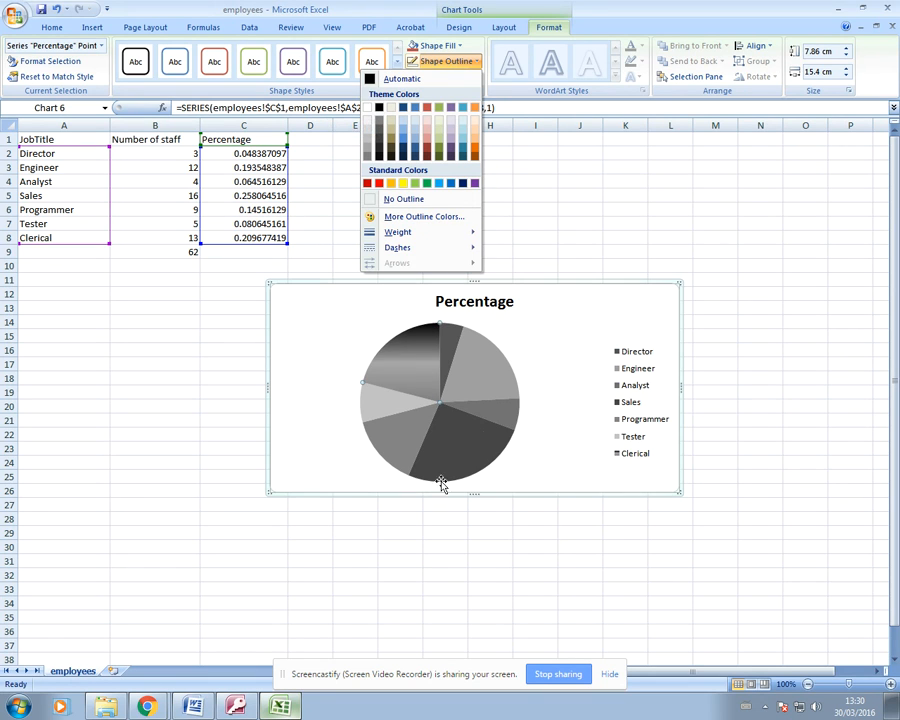
click(580, 560)
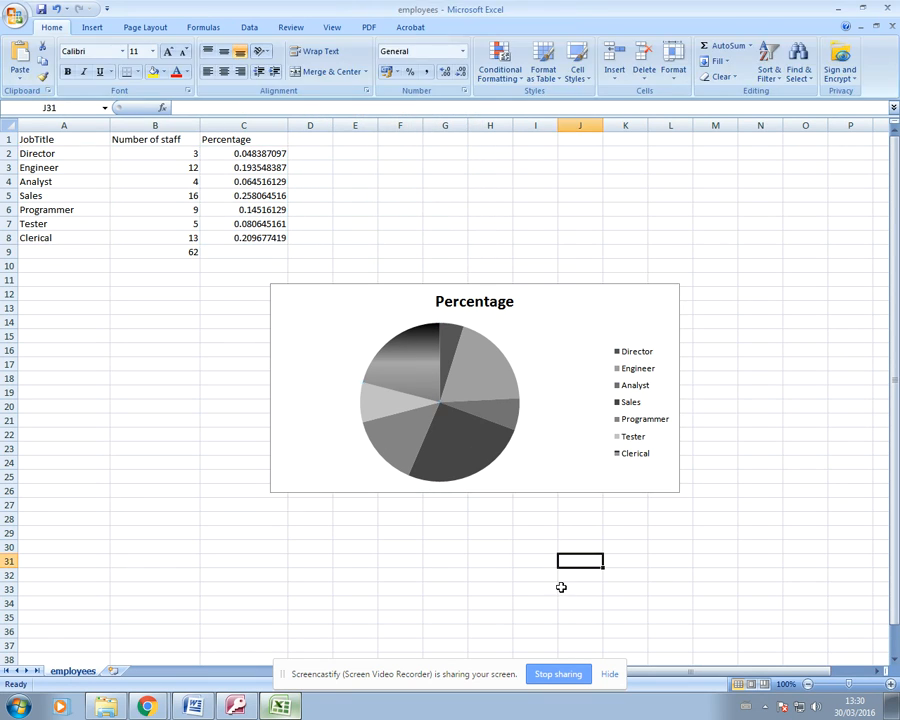
click(438, 400)
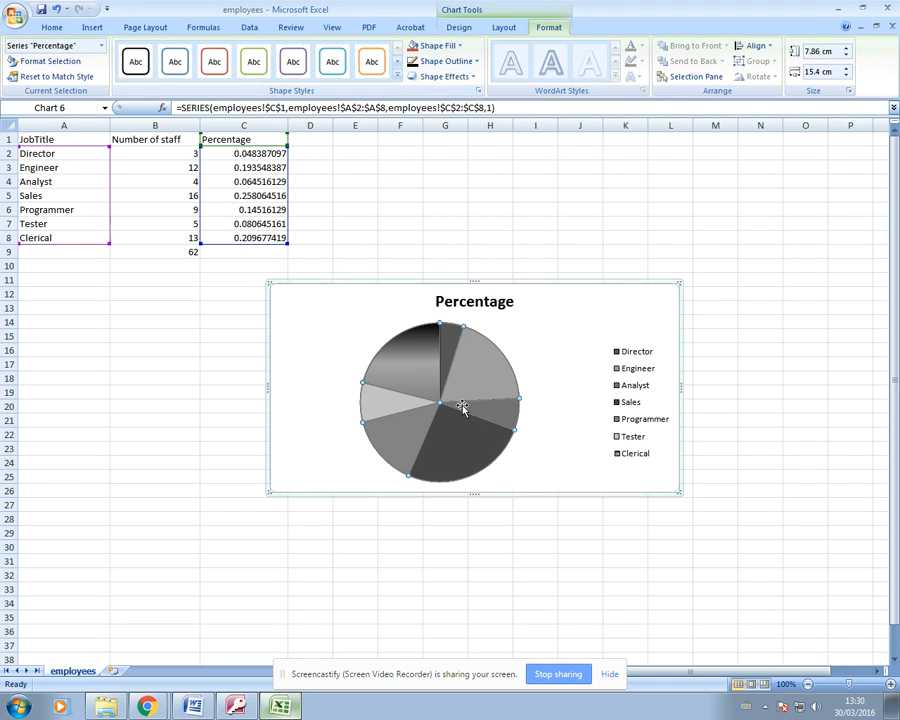
click(443, 61)
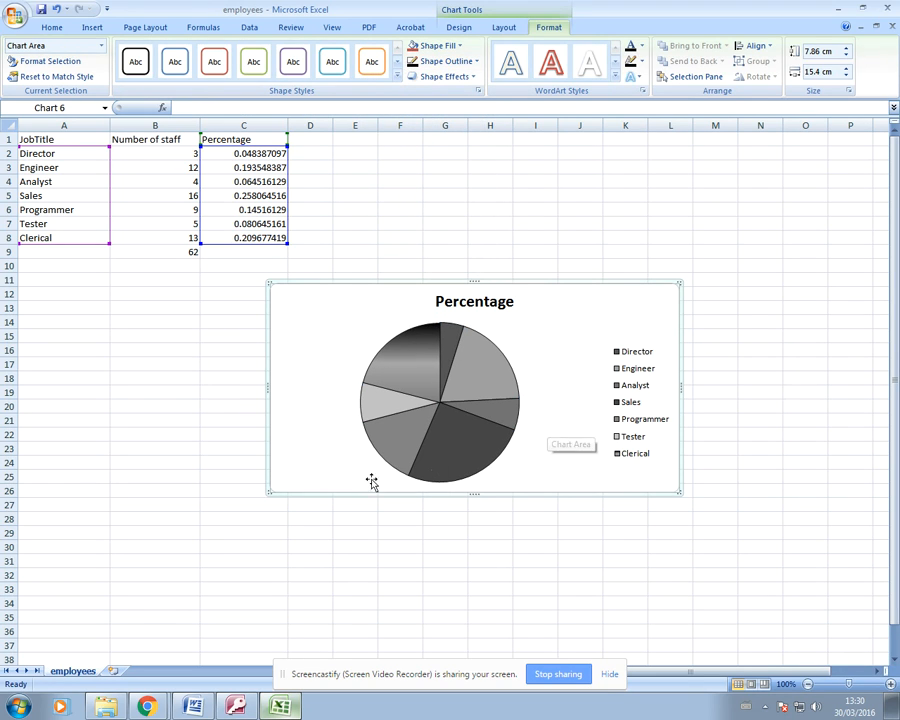
mouse_move(448, 495)
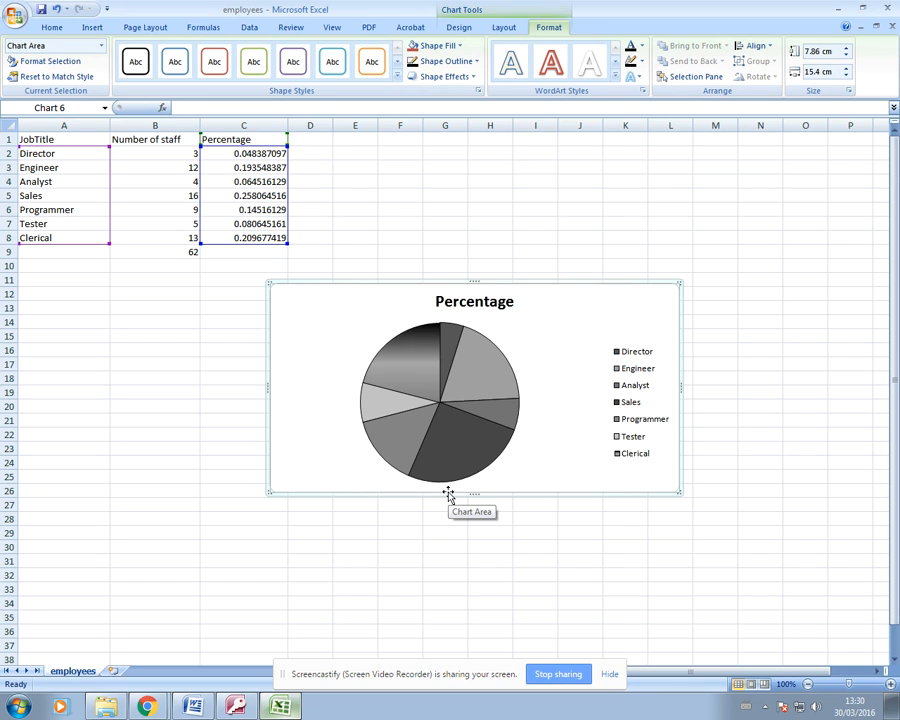
click(470, 375)
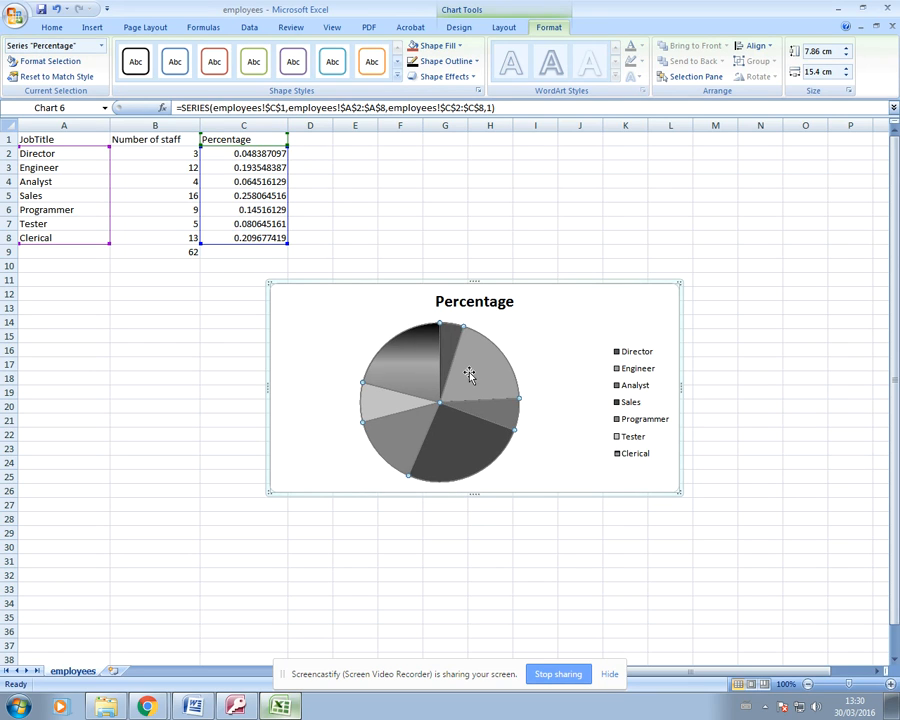
click(470, 375)
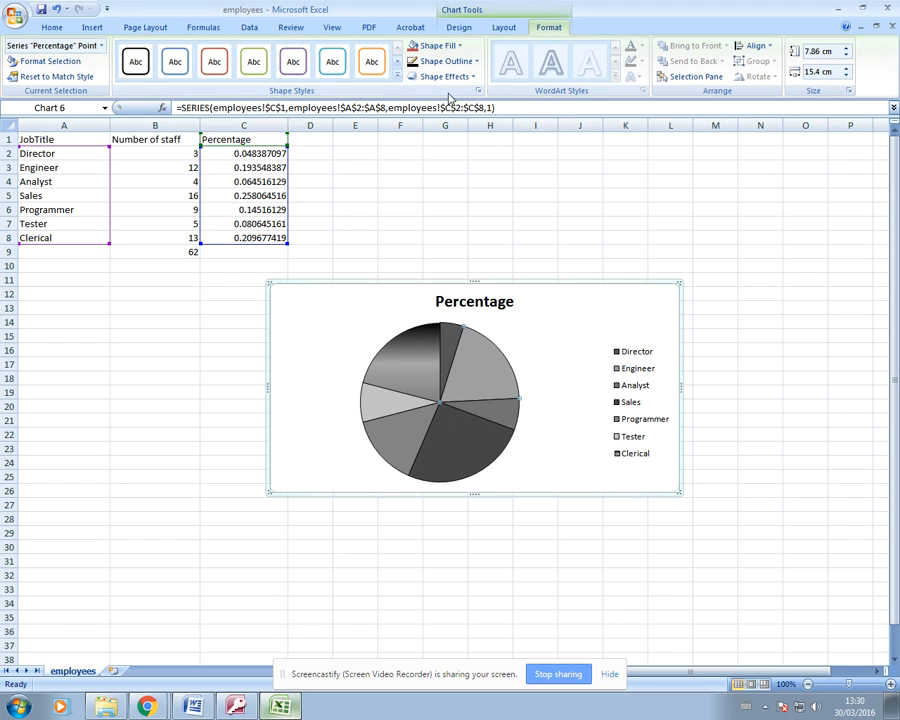
click(443, 61)
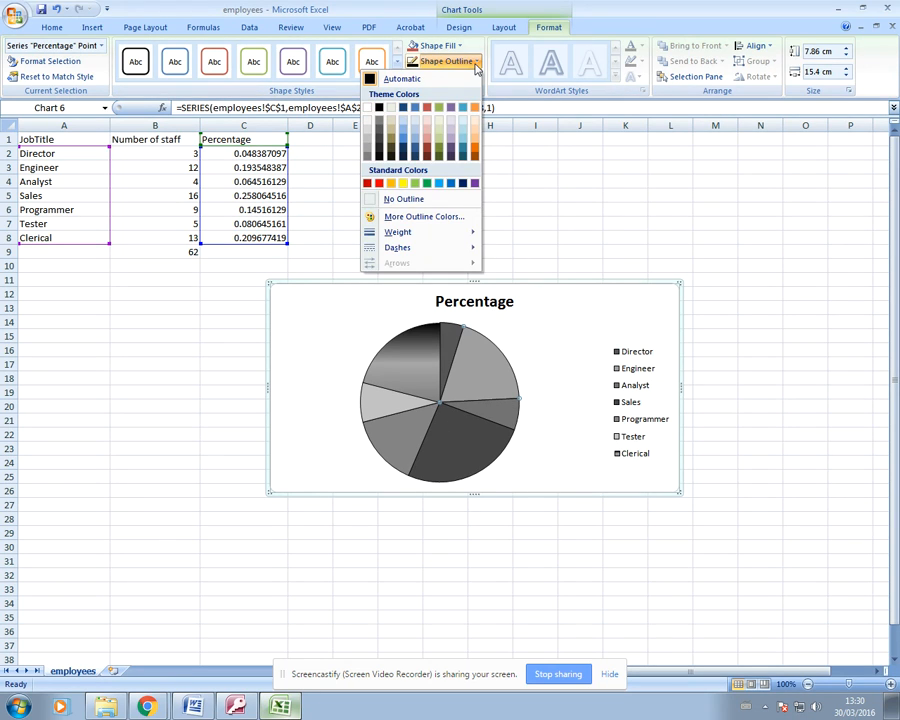
click(398, 231)
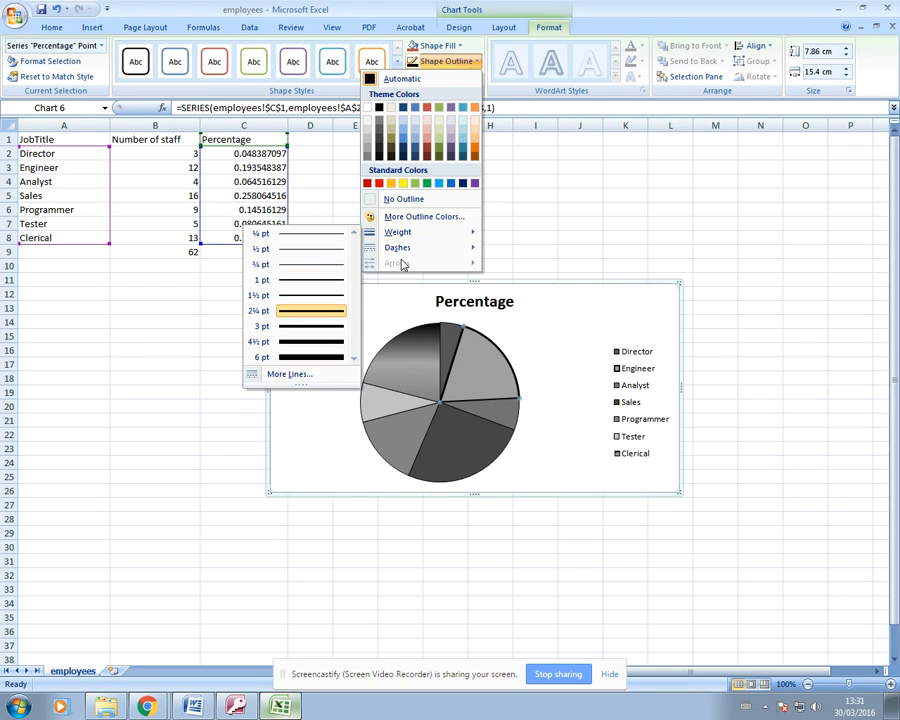
click(397, 247)
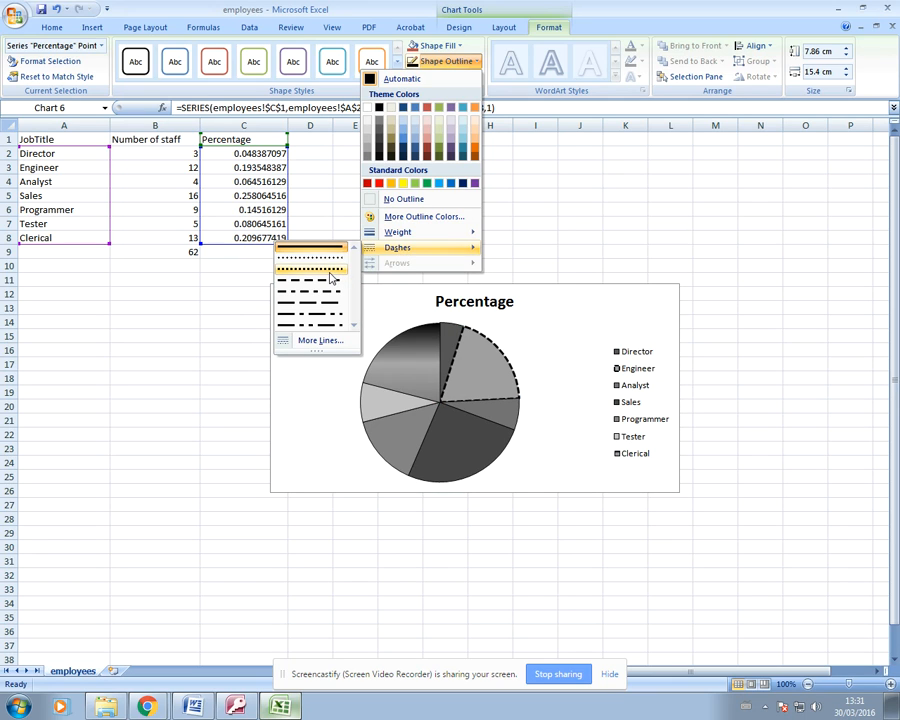
mouse_move(310, 294)
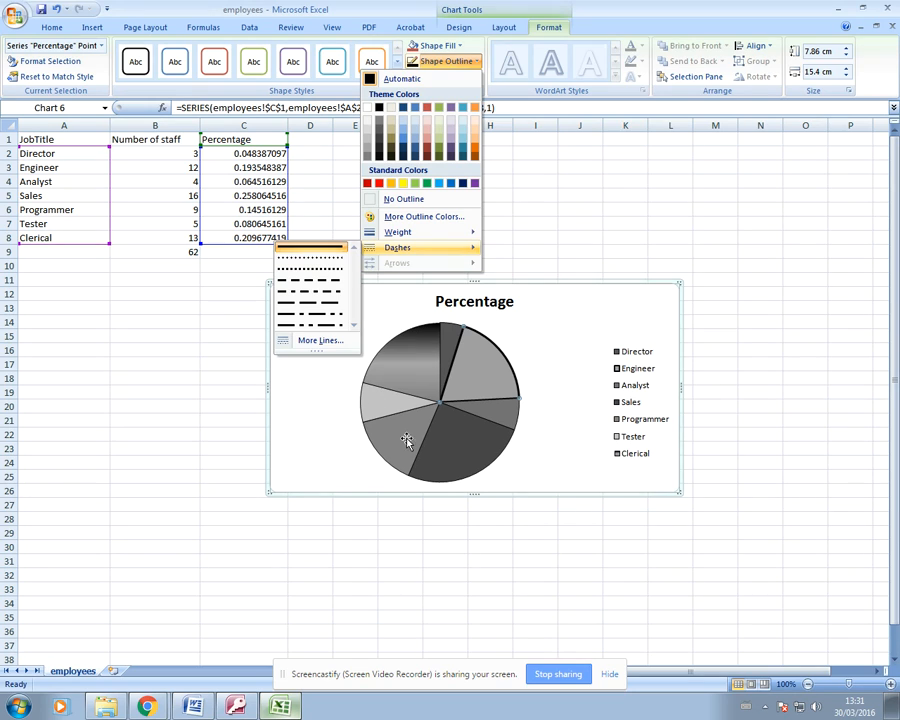
mouse_move(458, 473)
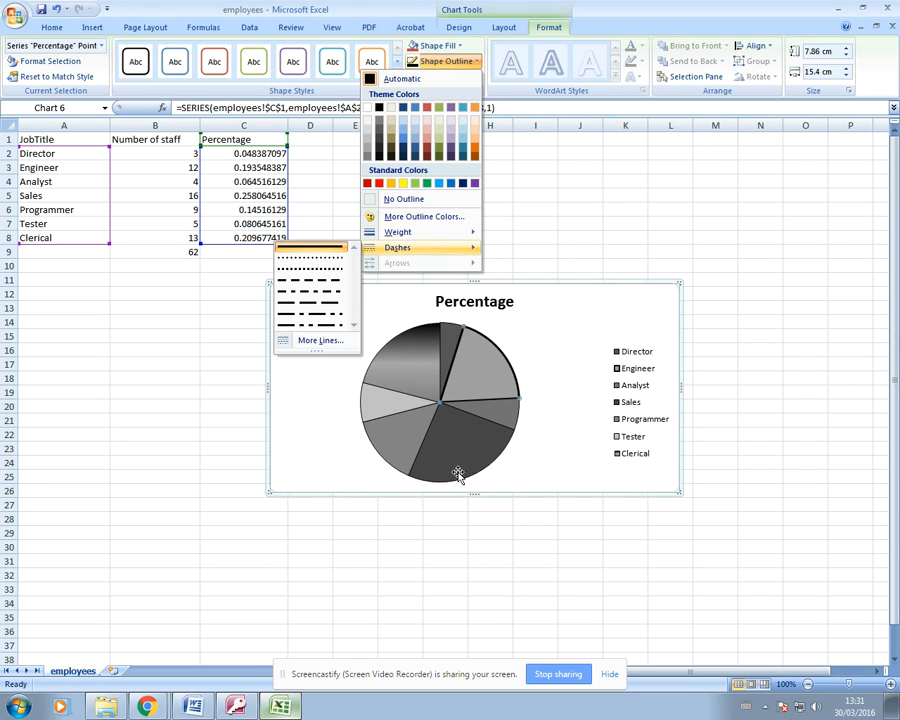
mouse_move(477, 417)
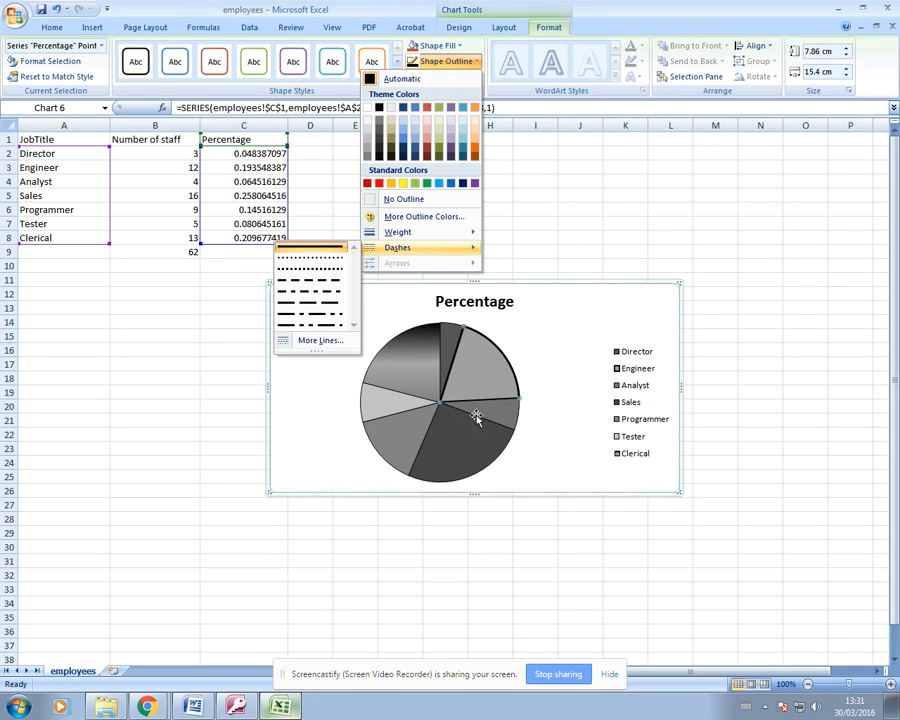
mouse_move(474, 401)
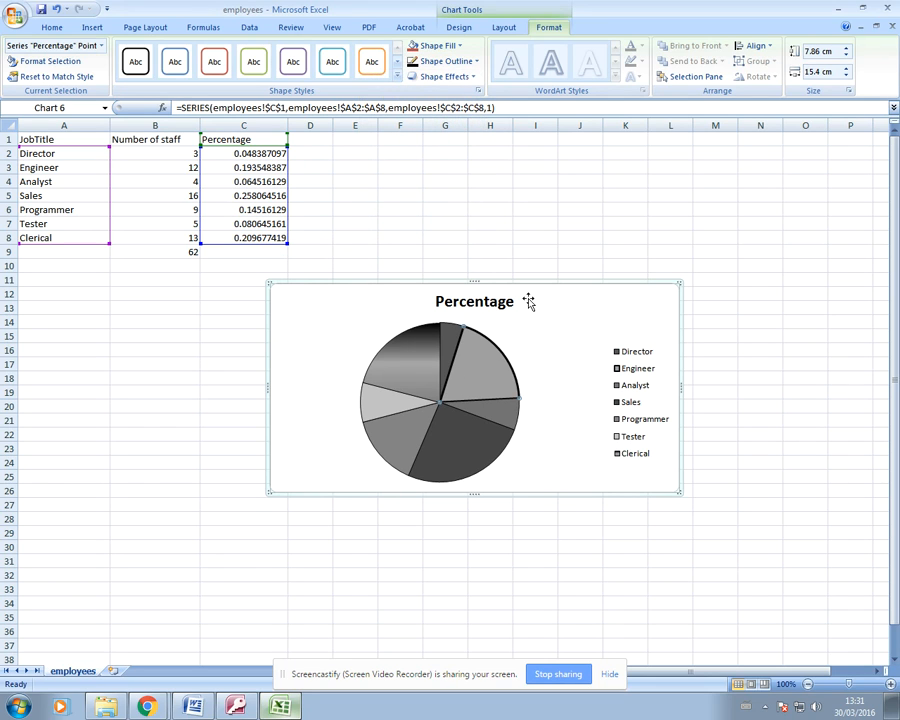
Step: Select the whole chart area
click(540, 328)
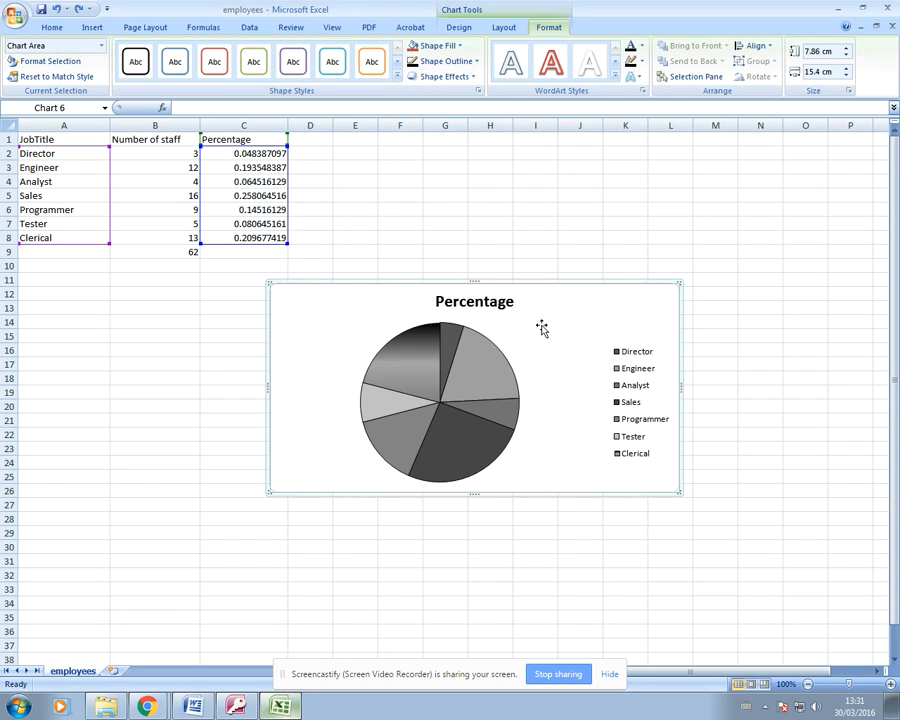
mouse_move(559, 382)
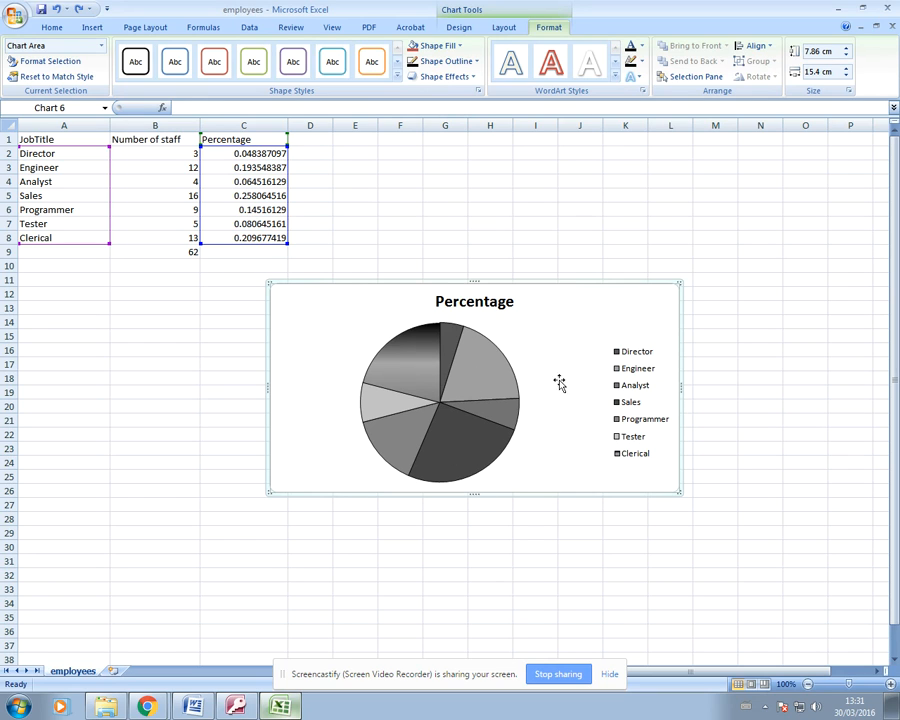
mouse_move(563, 338)
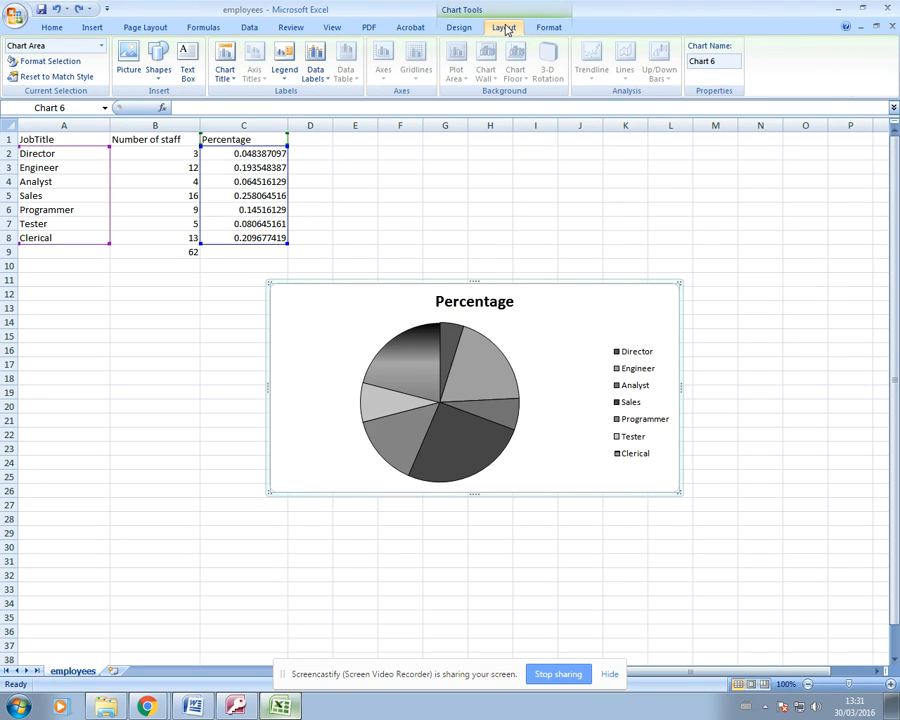
mouse_move(224, 60)
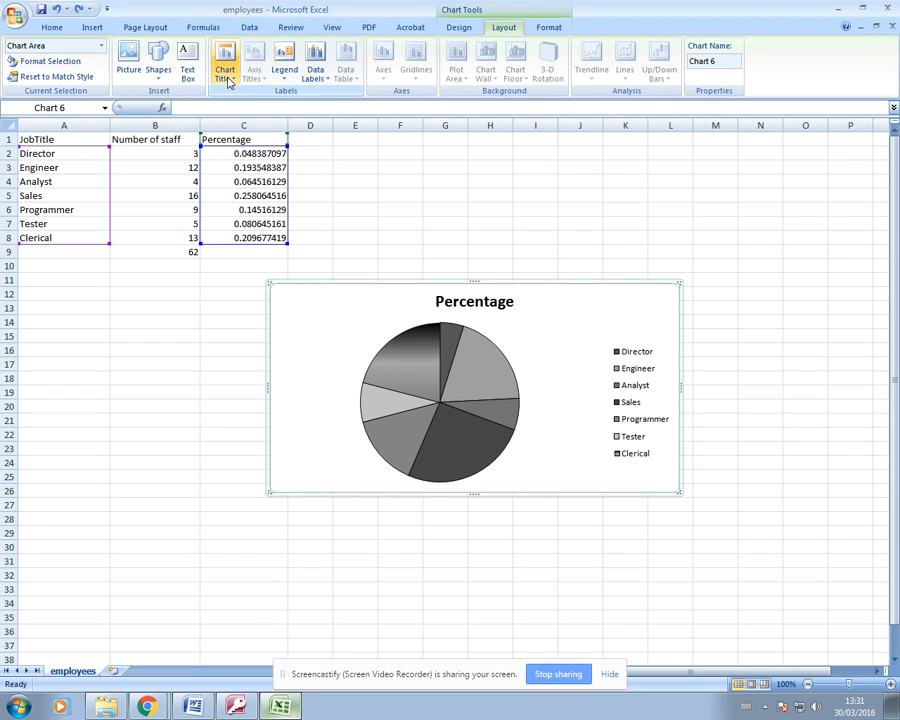
mouse_move(453, 301)
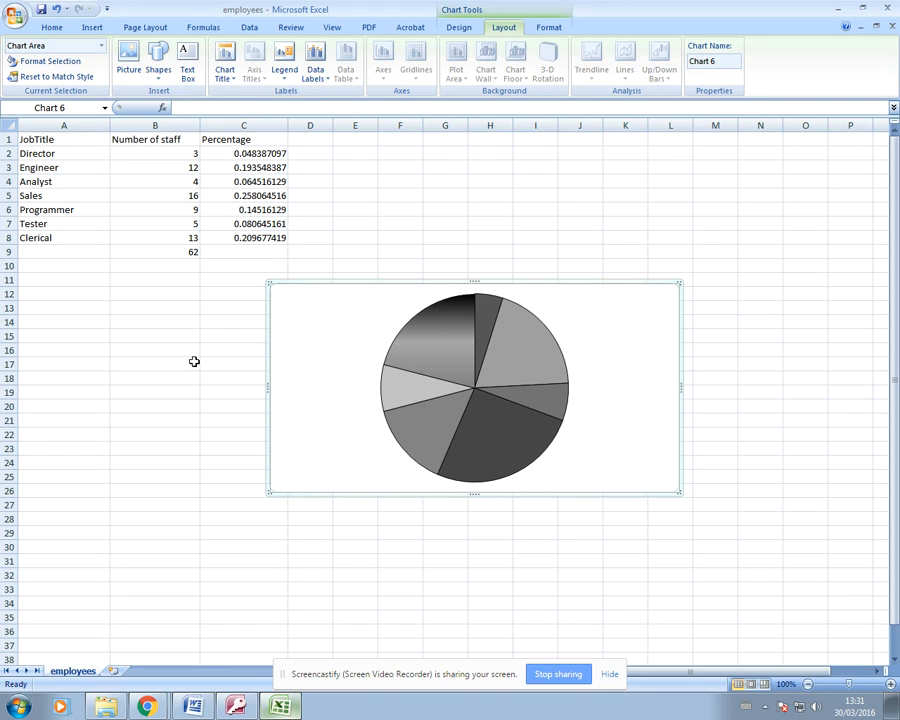
mouse_move(170, 202)
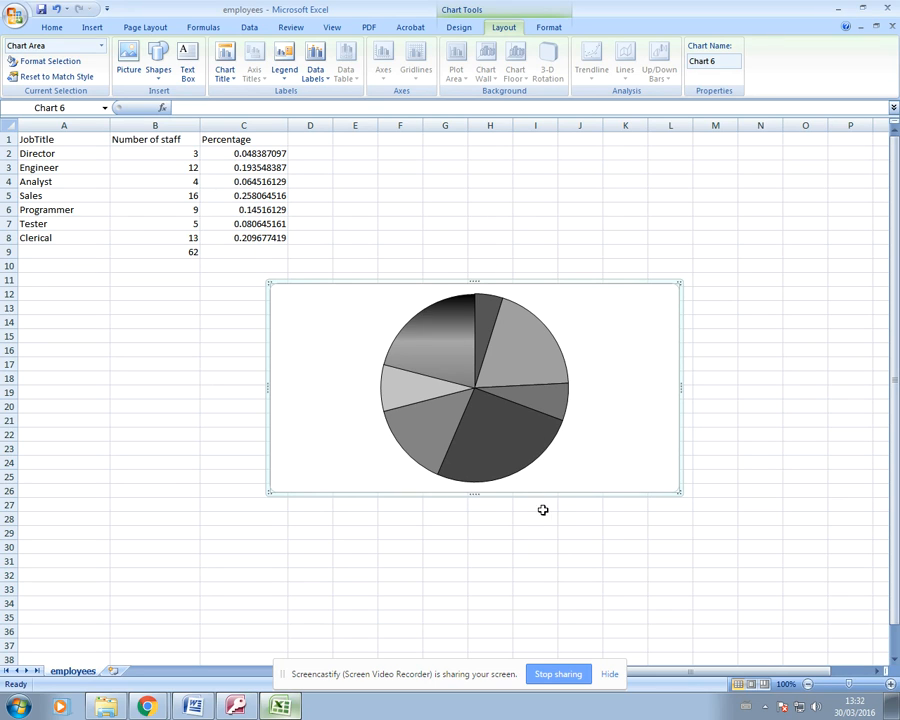
mouse_move(631, 365)
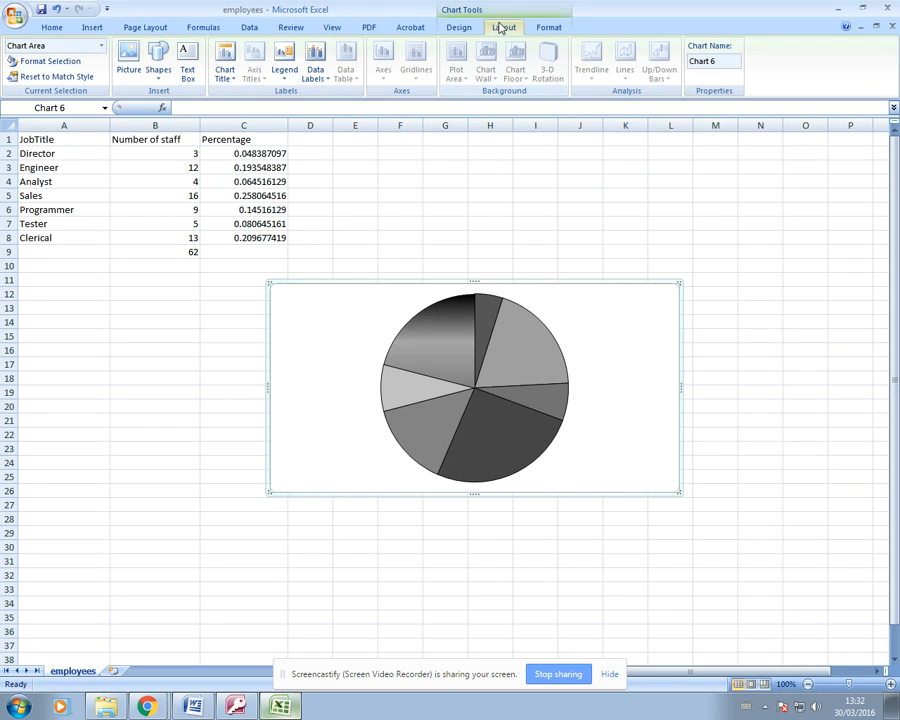
Step: Place the Percentage chart title Above Chart
click(224, 60)
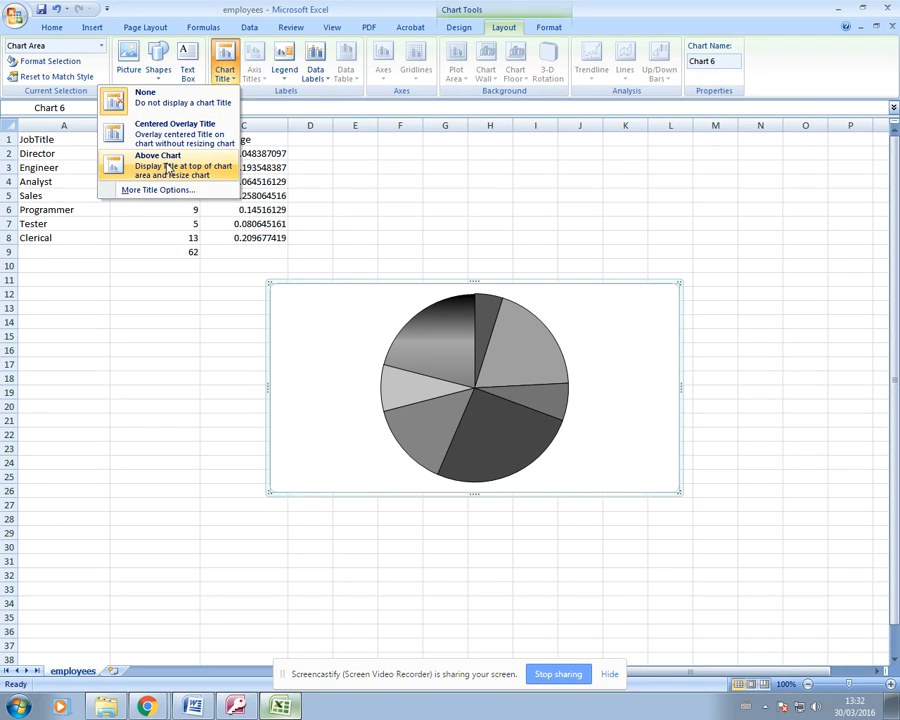
click(158, 155)
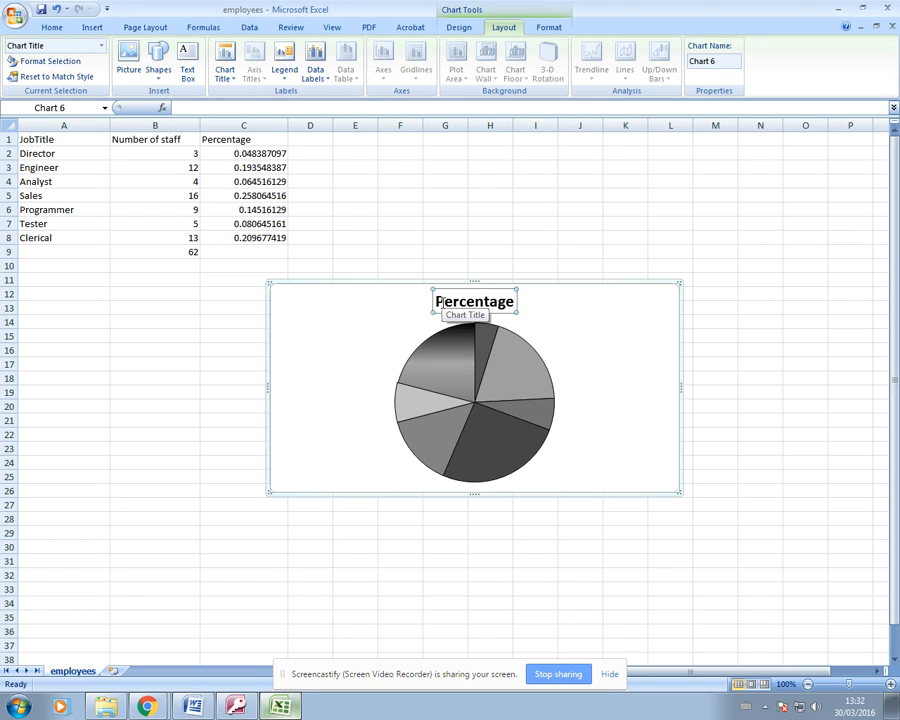
Step: Try Top and Left legend positions, settling on the legend at Right
click(285, 60)
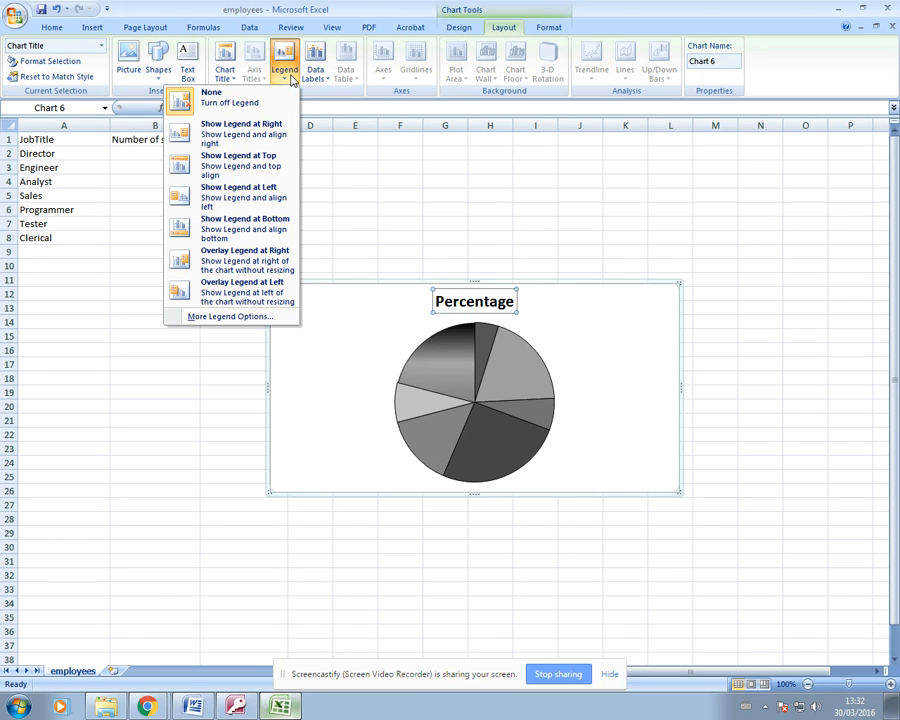
mouse_move(238, 196)
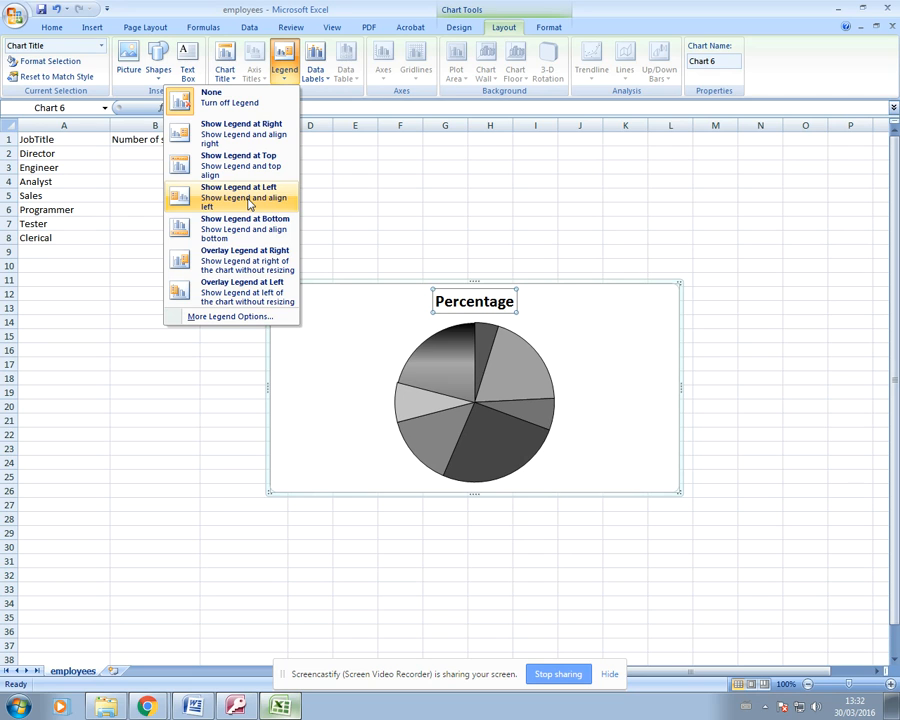
click(245, 228)
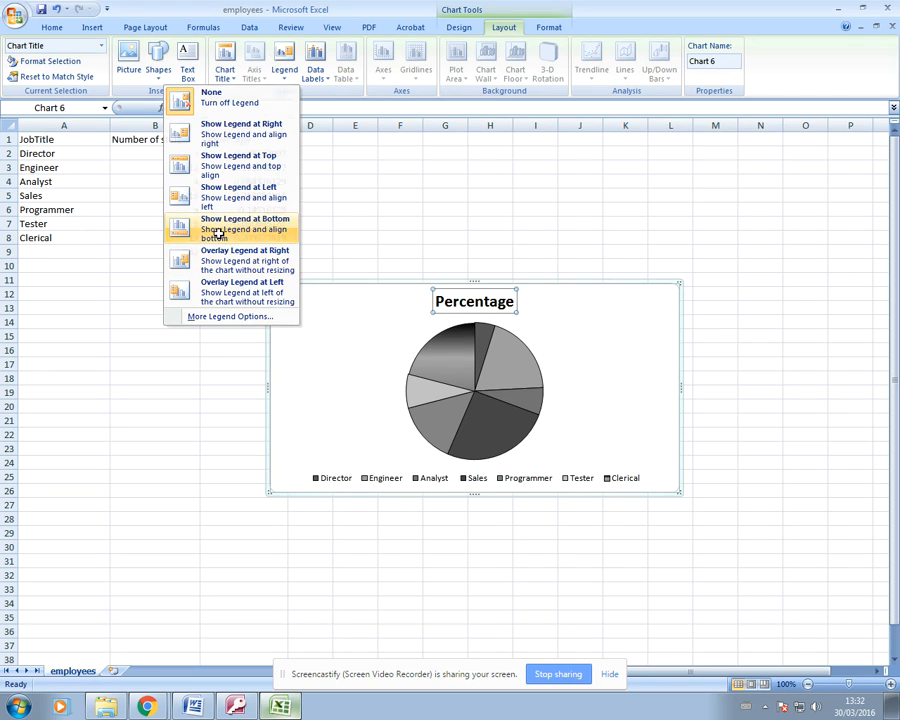
click(245, 228)
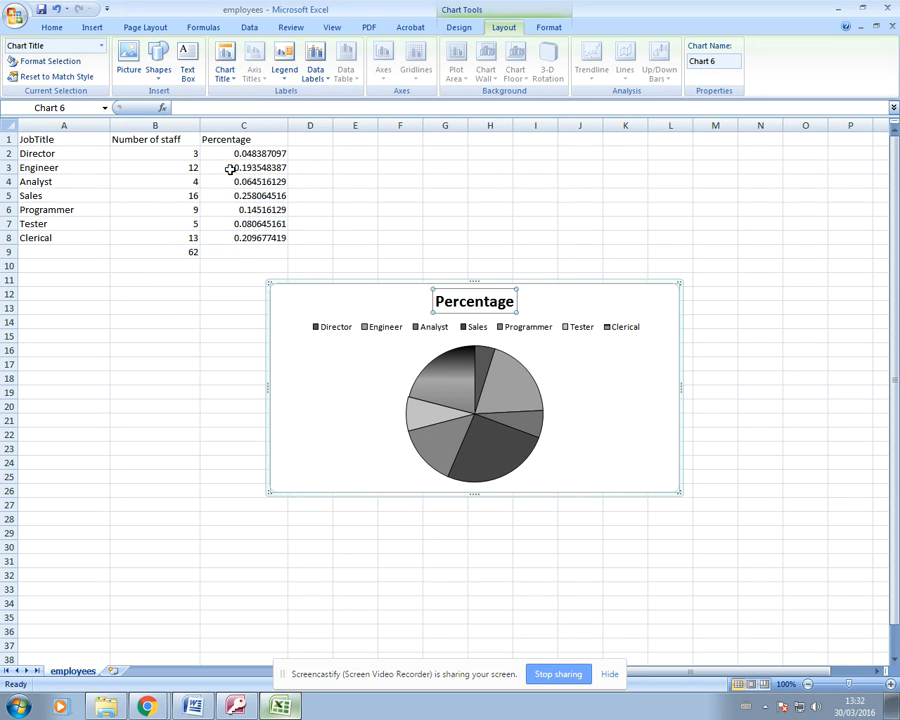
click(284, 62)
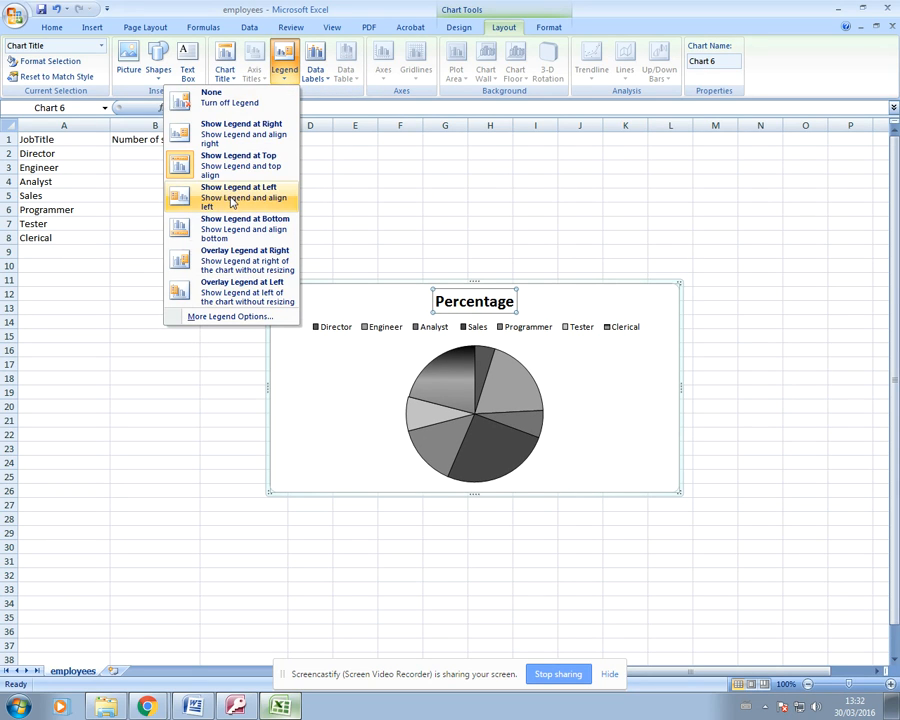
click(238, 197)
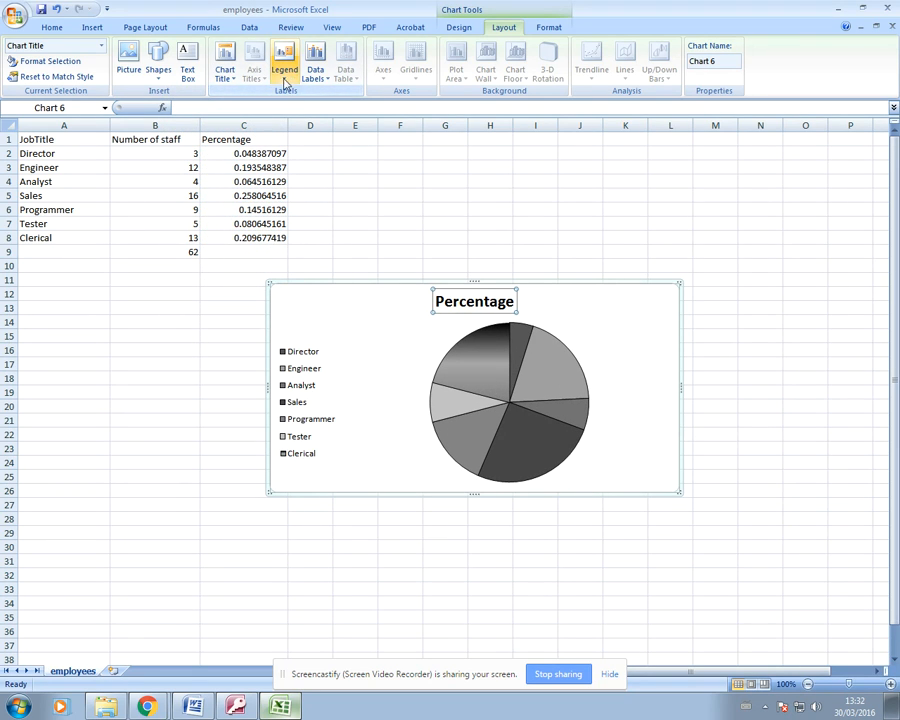
click(285, 60)
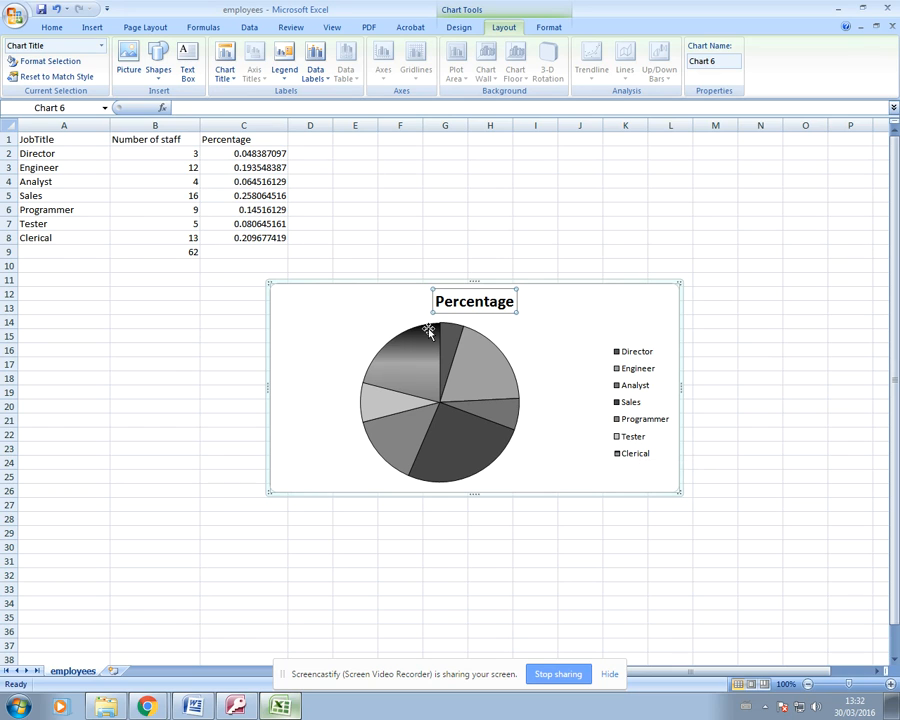
Step: Add Center data labels showing decimal values, then reopen the Data Labels menu
click(315, 60)
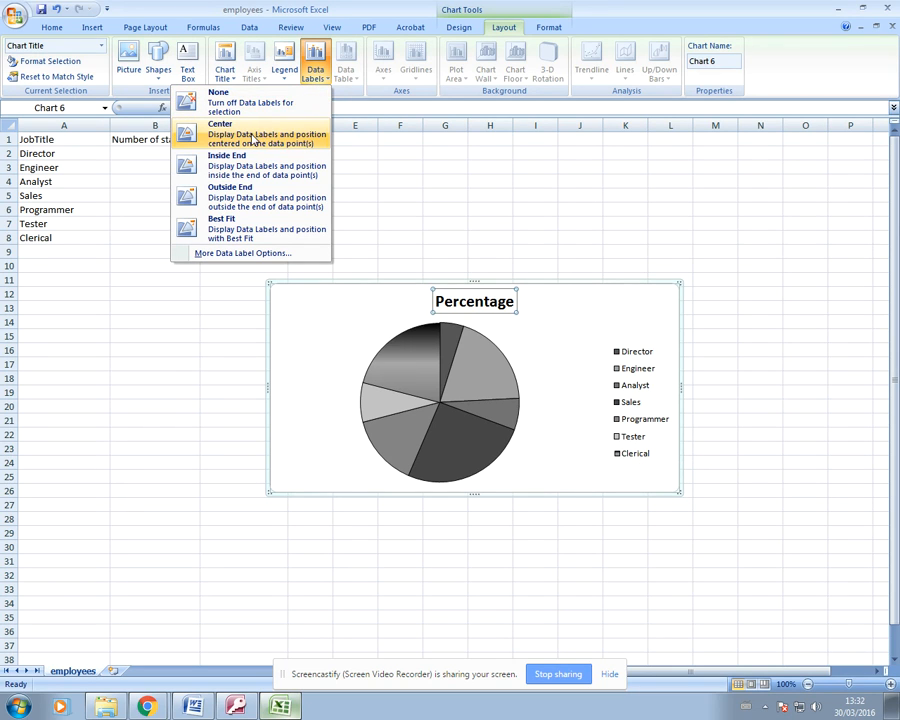
click(220, 123)
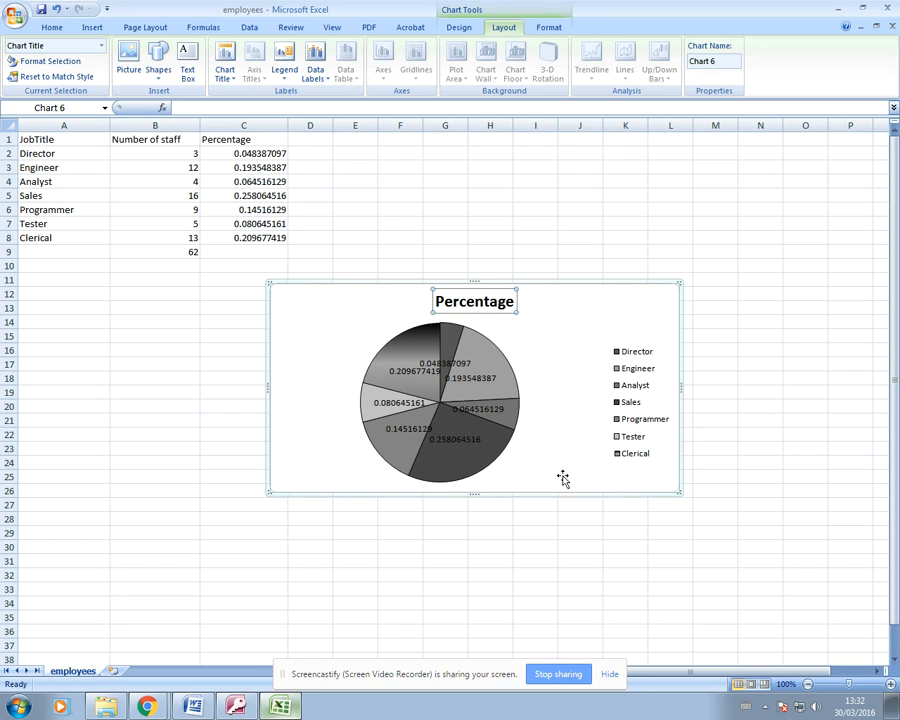
mouse_move(395, 410)
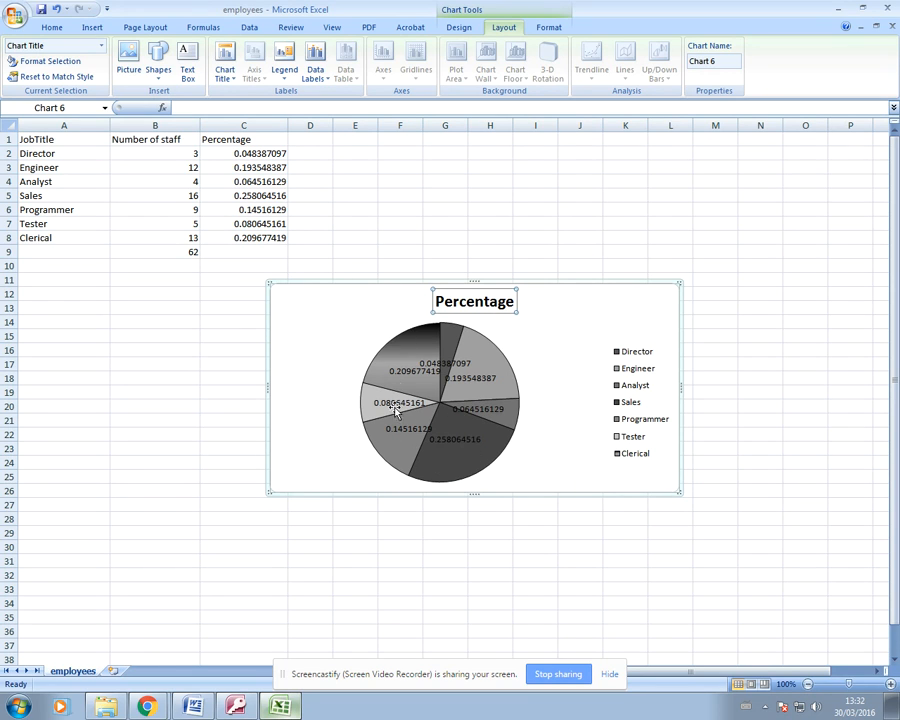
mouse_move(326, 365)
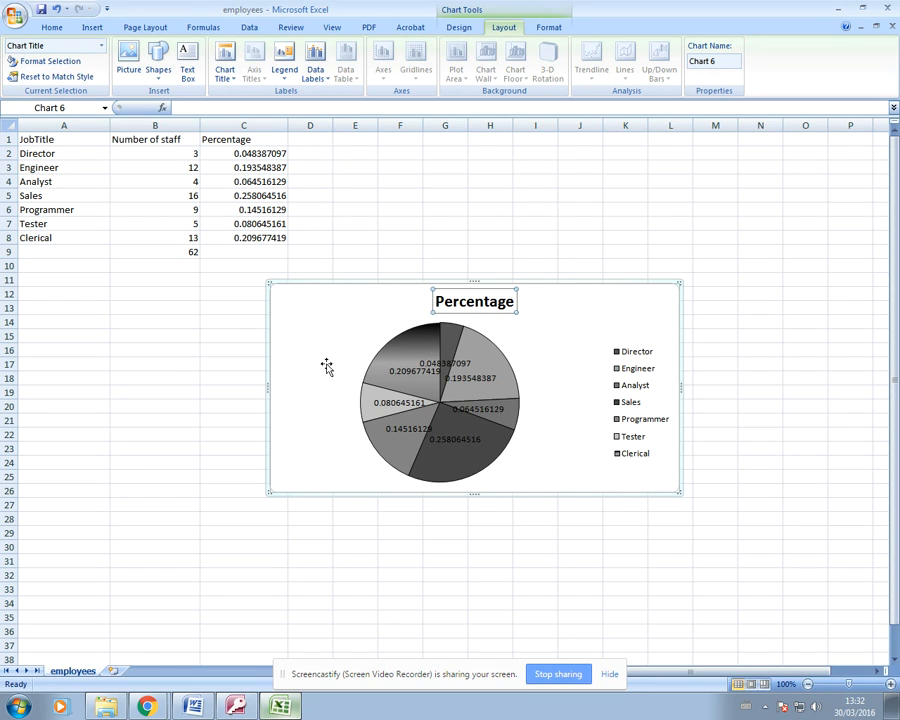
click(314, 60)
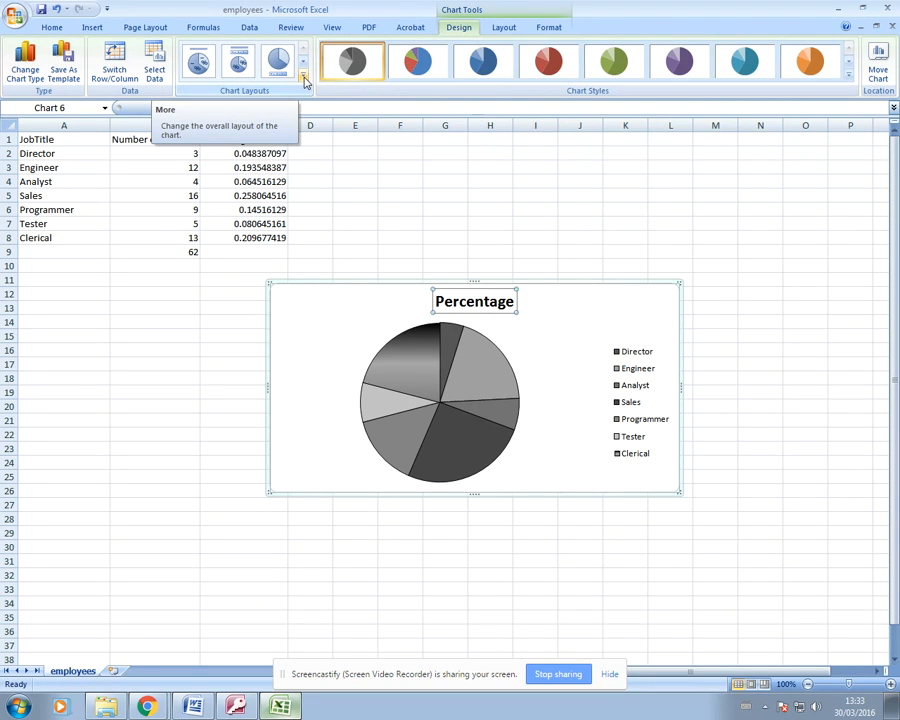
Step: Expand the Chart Layouts gallery
click(303, 79)
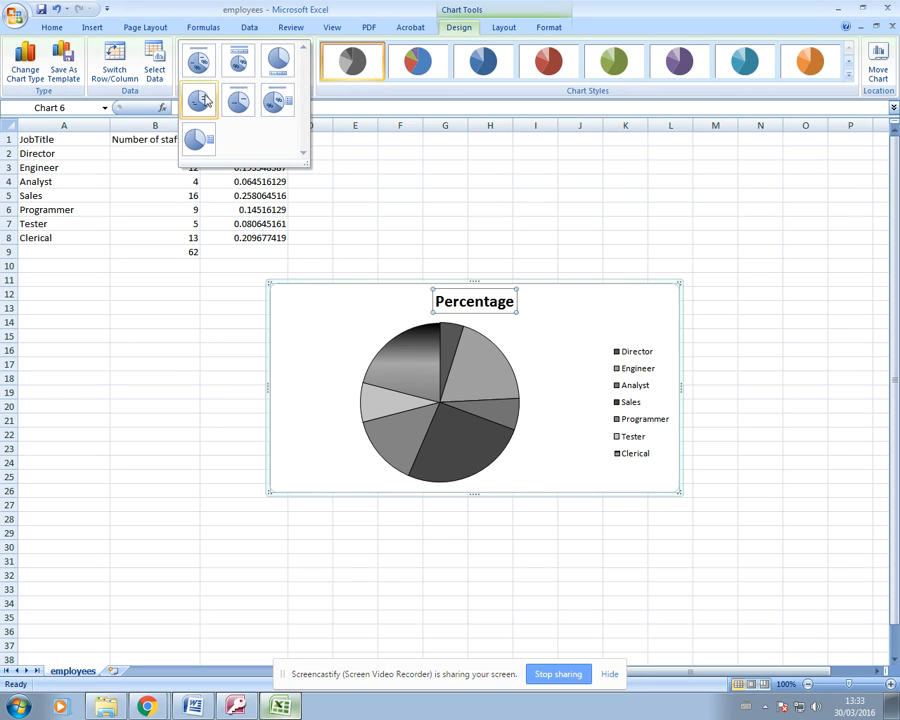
mouse_move(199, 61)
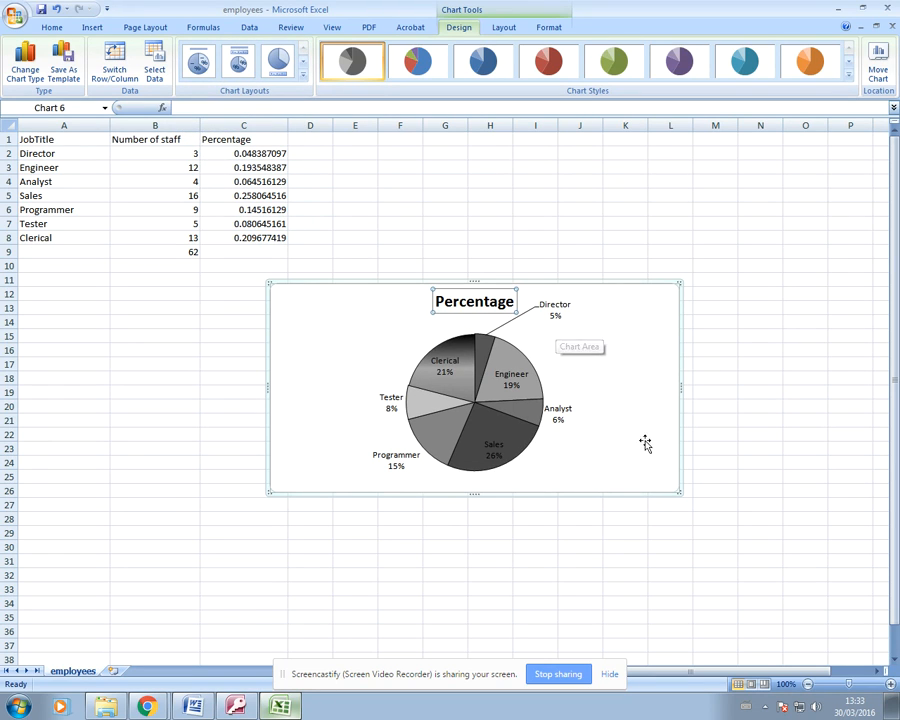
mouse_move(518, 463)
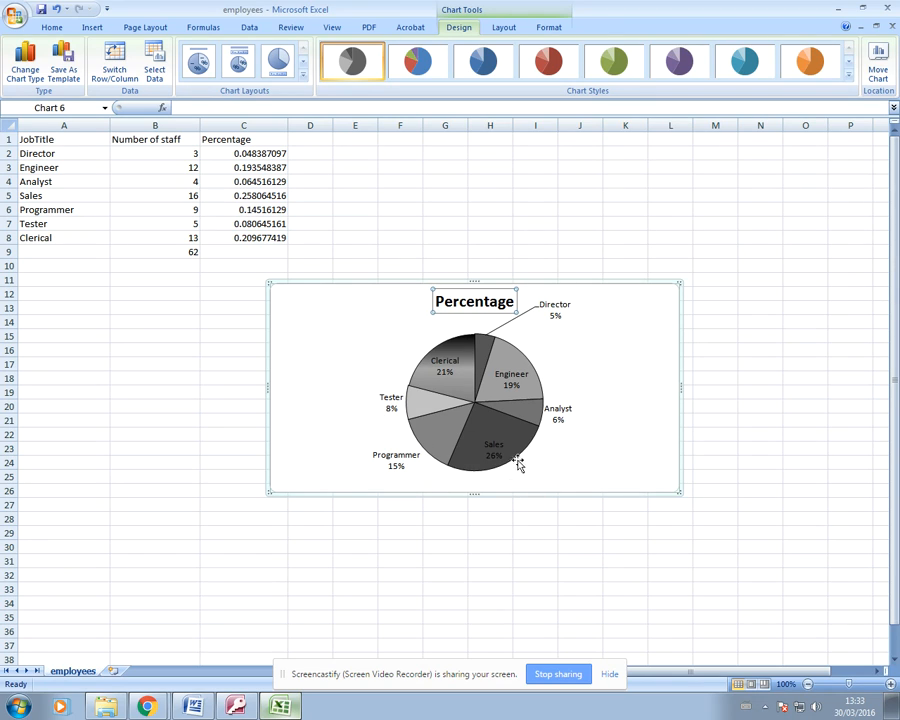
mouse_move(516, 460)
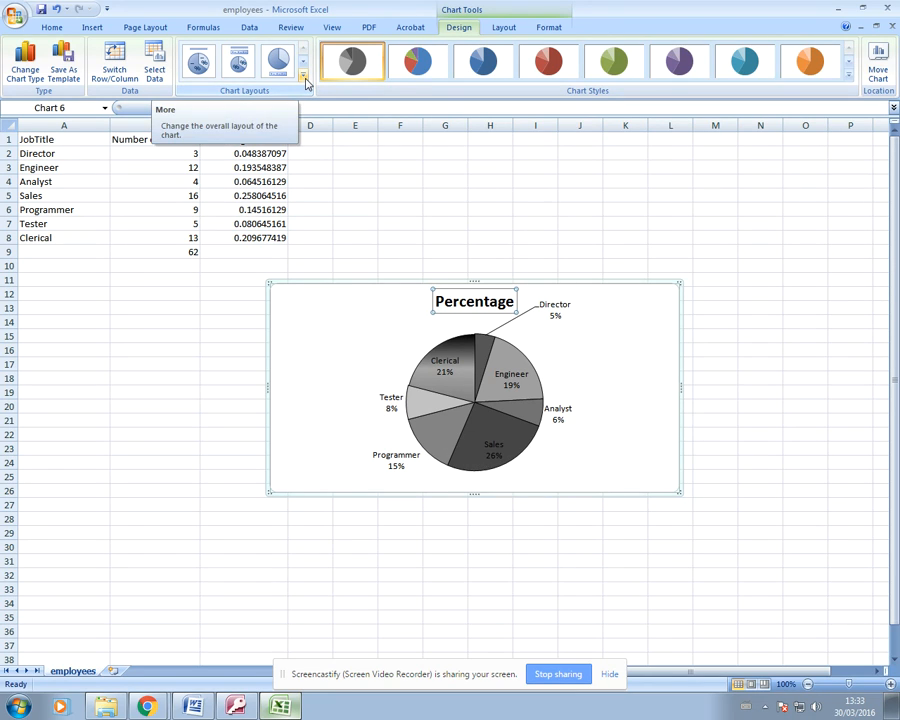
mouse_move(308, 88)
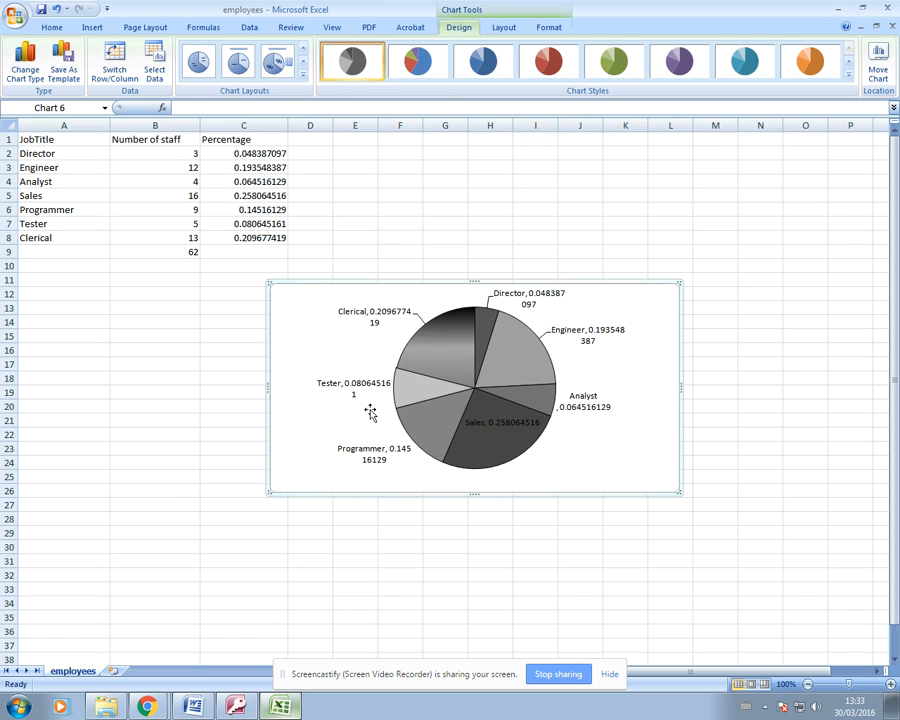
mouse_move(349, 373)
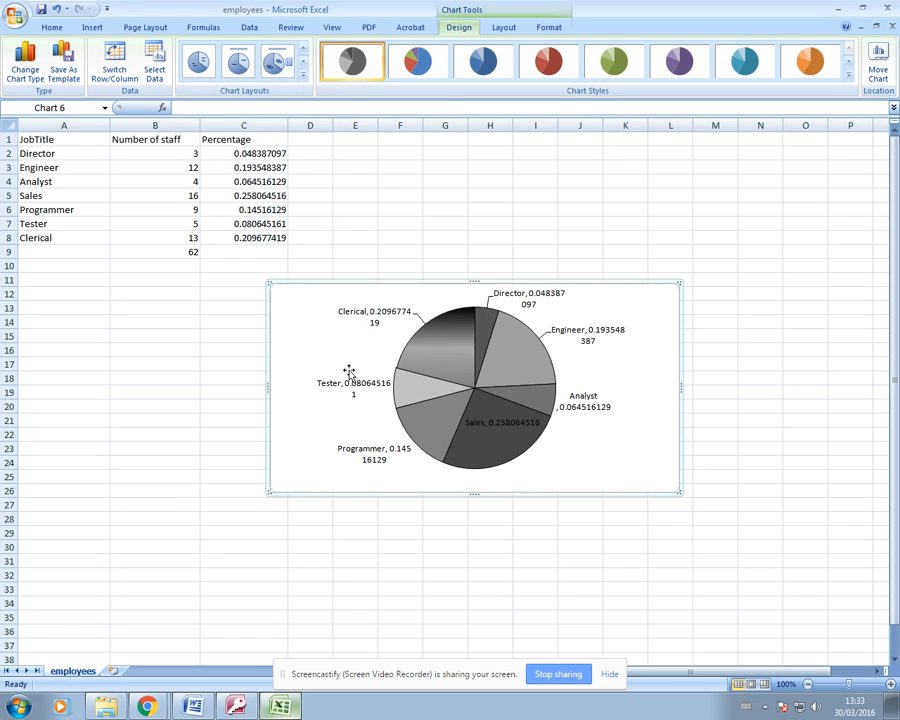
mouse_move(390, 390)
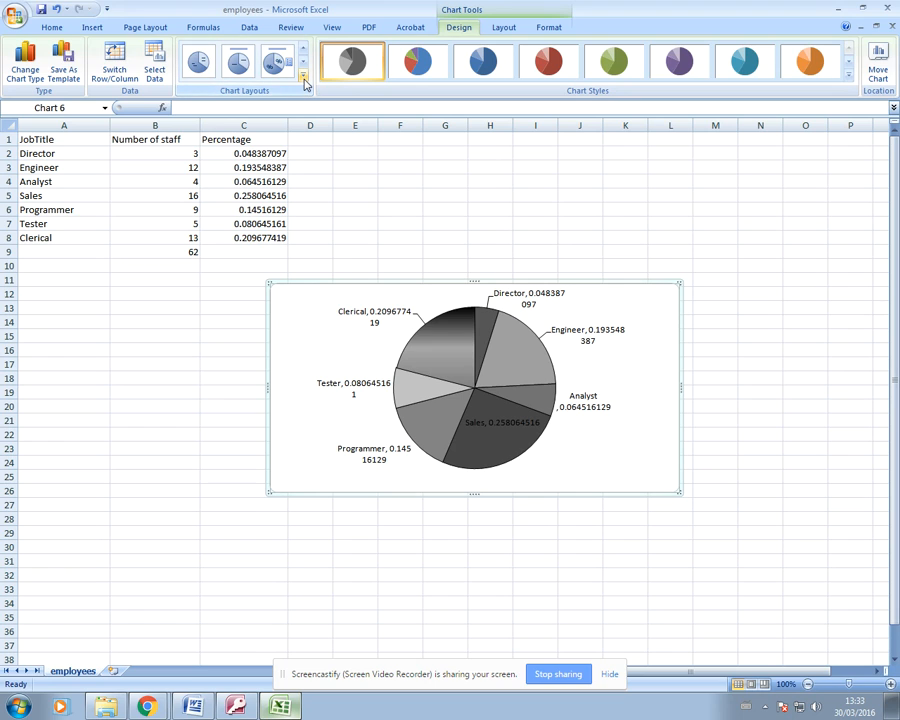
Step: Apply the chart layout with title, percentage labels and a right legend
click(303, 77)
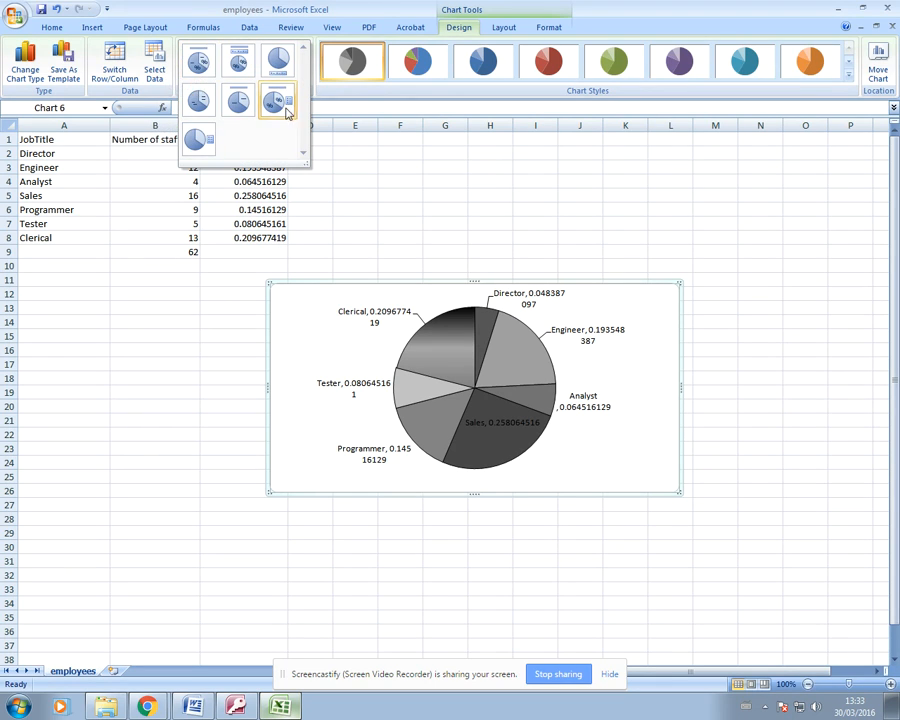
click(277, 100)
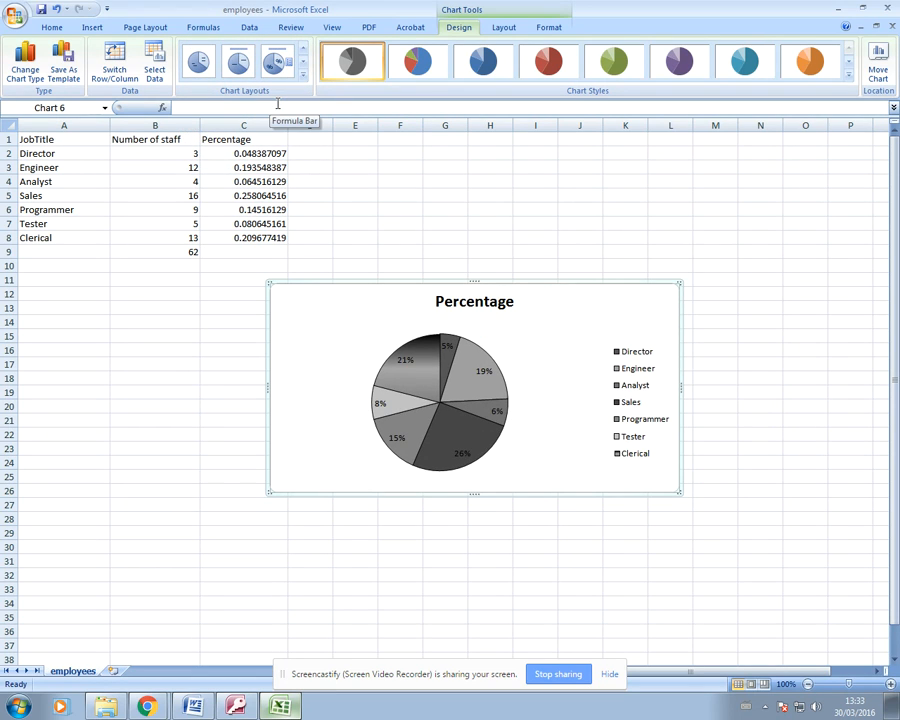
mouse_move(283, 97)
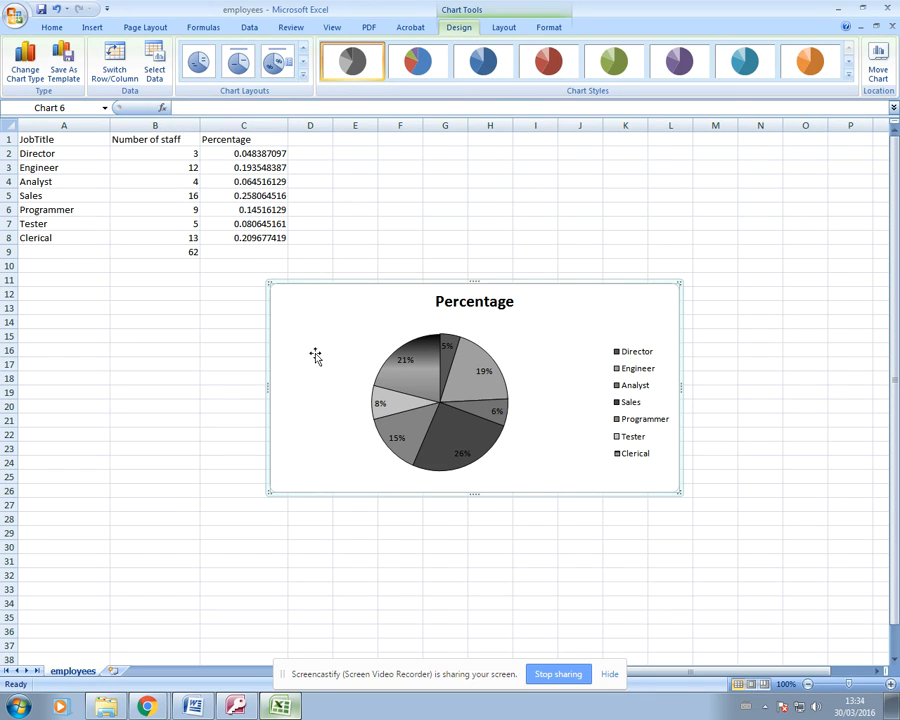
mouse_move(425, 264)
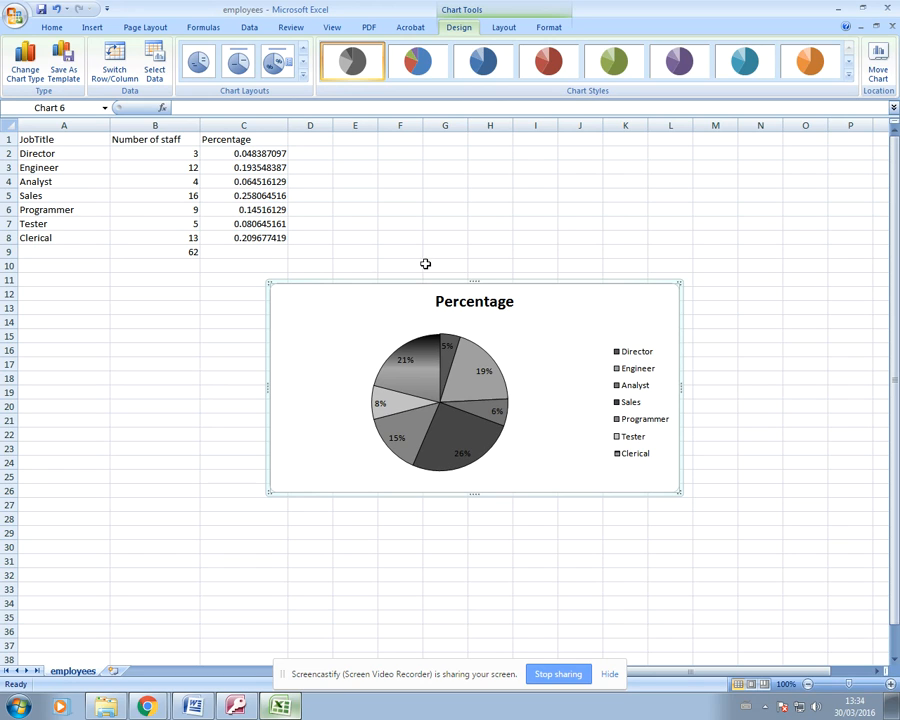
mouse_move(512, 499)
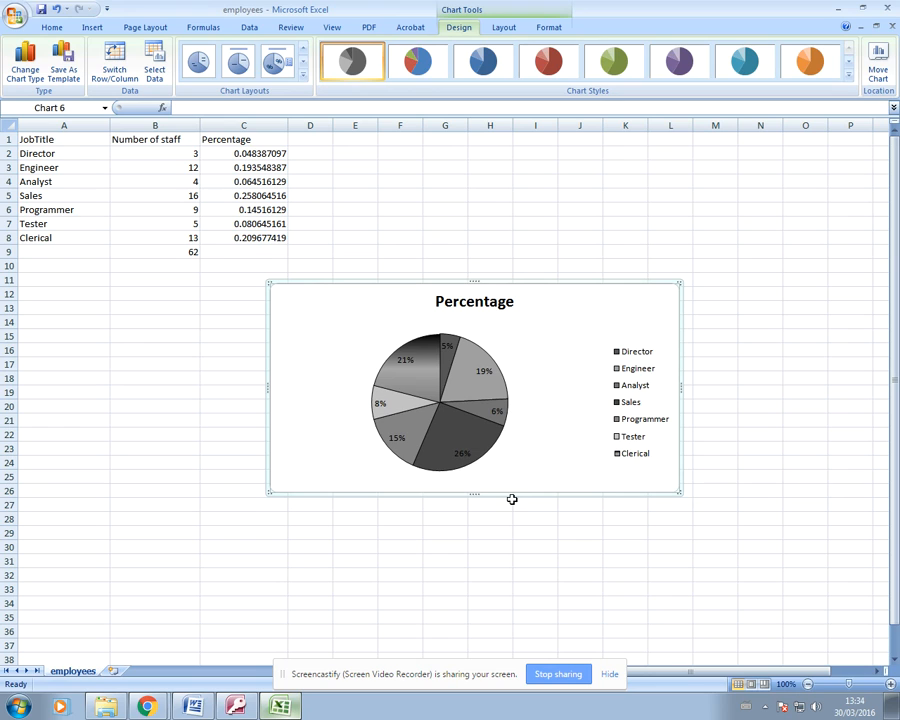
mouse_move(459, 446)
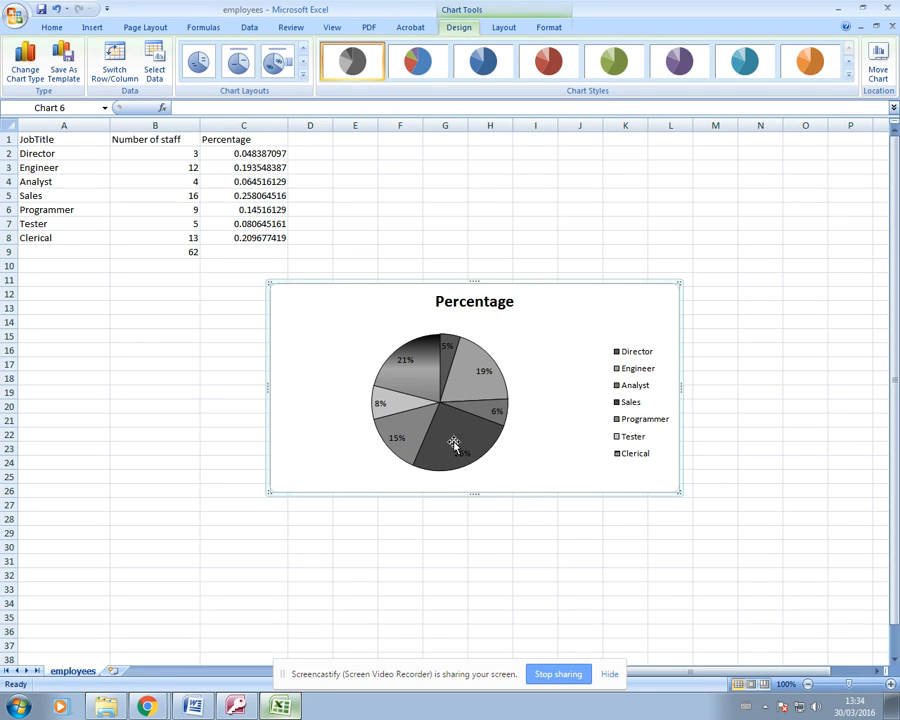
mouse_move(413, 445)
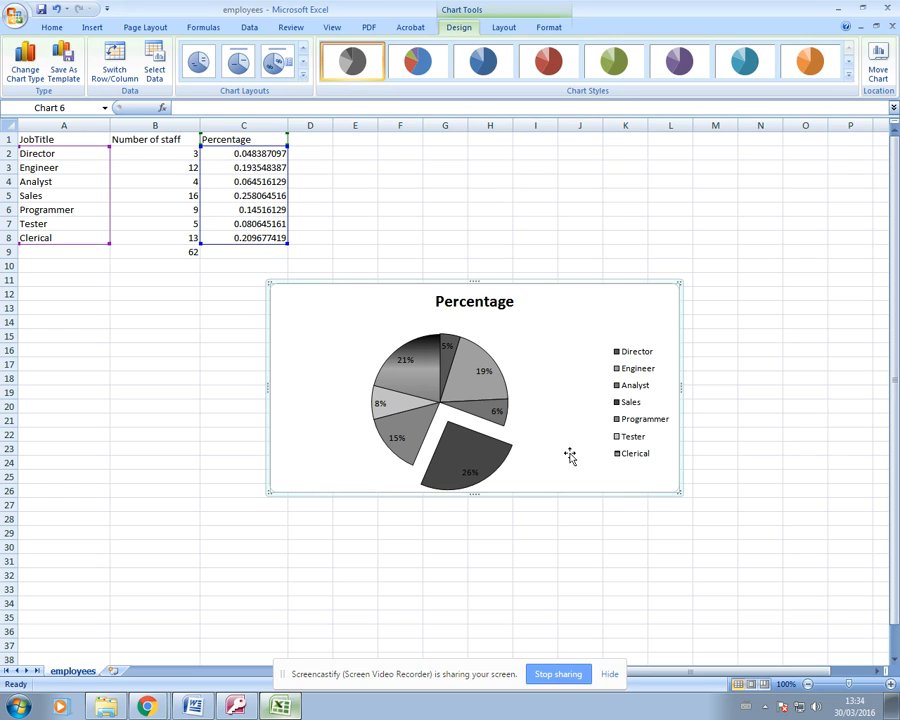
mouse_move(561, 415)
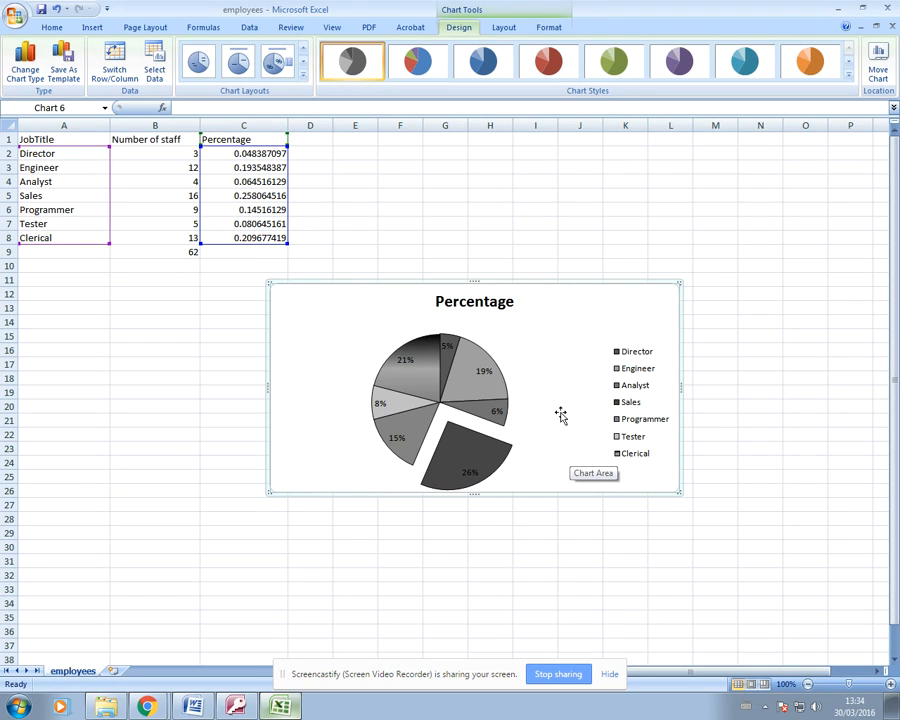
mouse_move(588, 310)
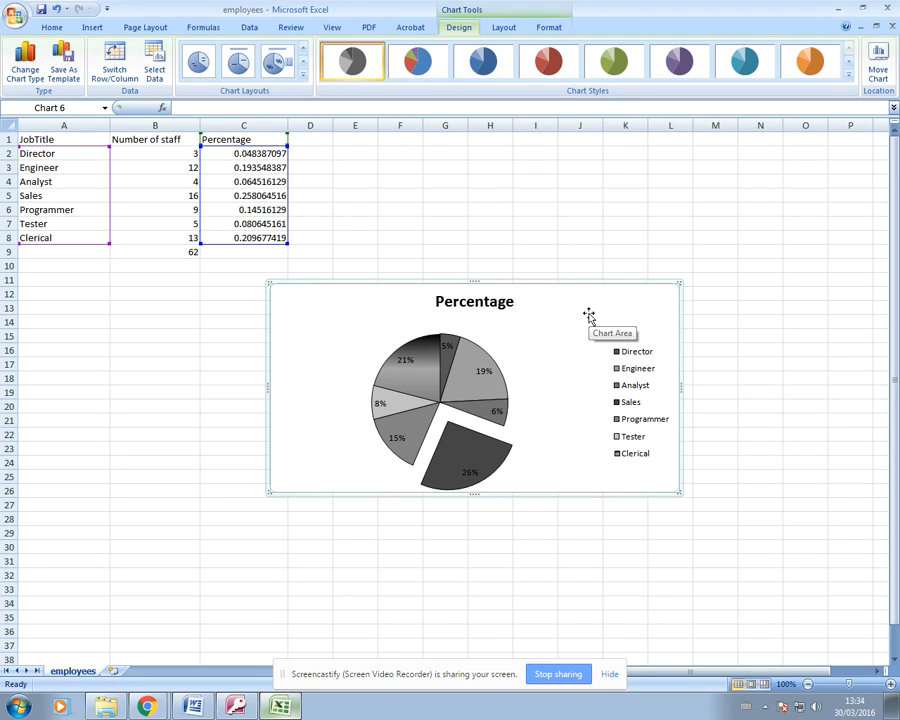
mouse_move(157, 639)
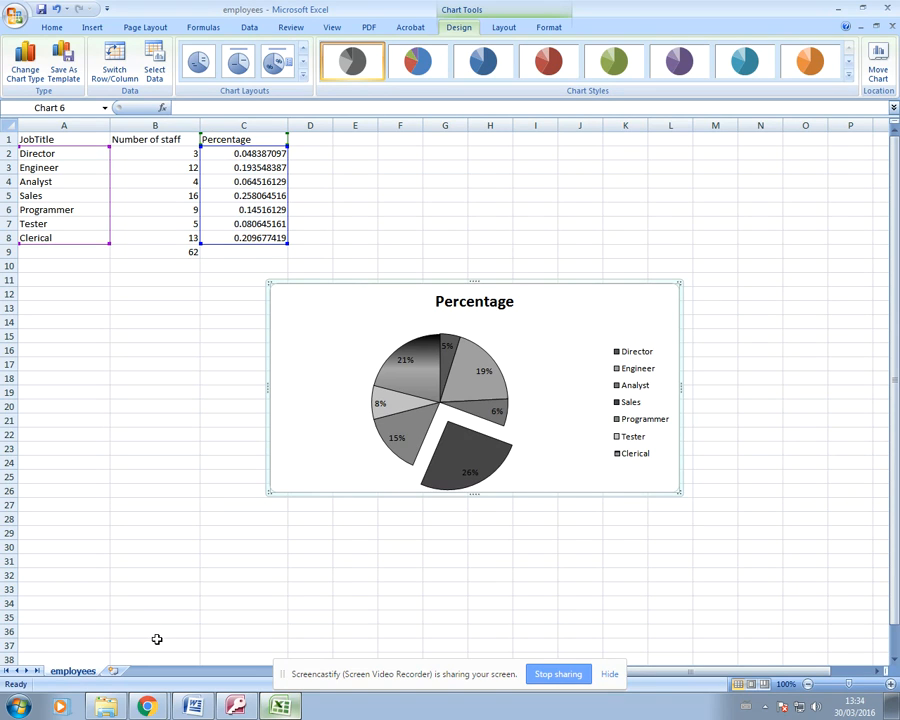
mouse_move(353, 388)
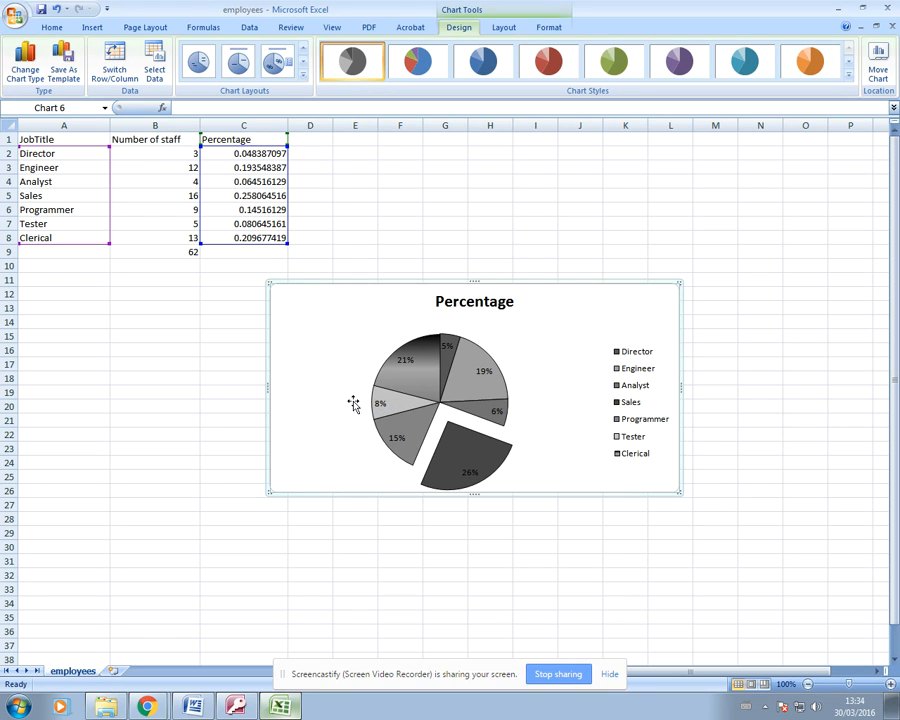
mouse_move(341, 361)
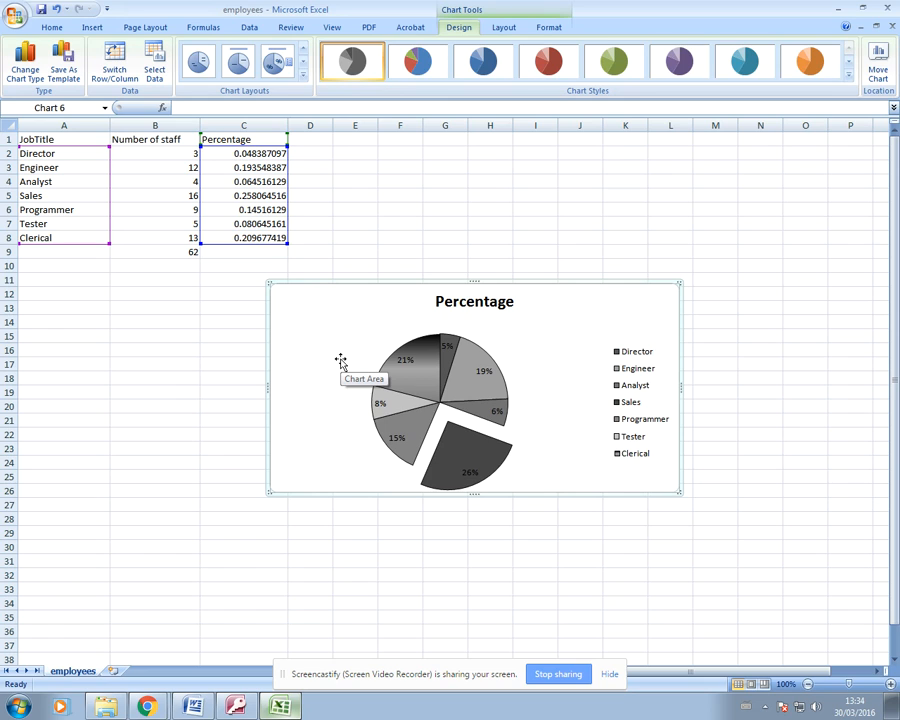
Step: Move the Percentage pie chart onto a new chart sheet named Chart1
right_click(340, 362)
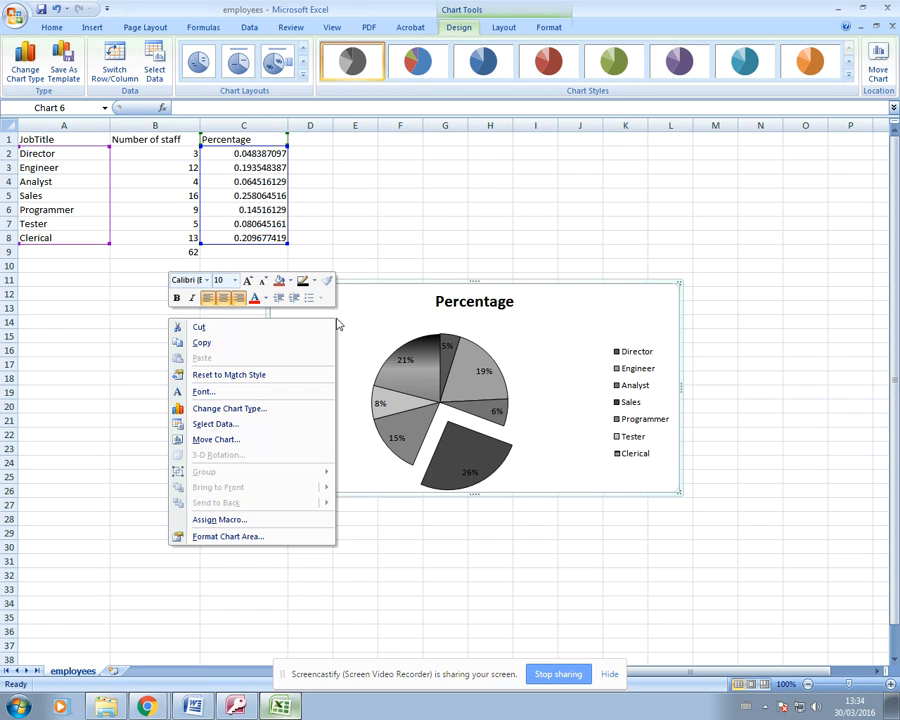
mouse_move(215, 440)
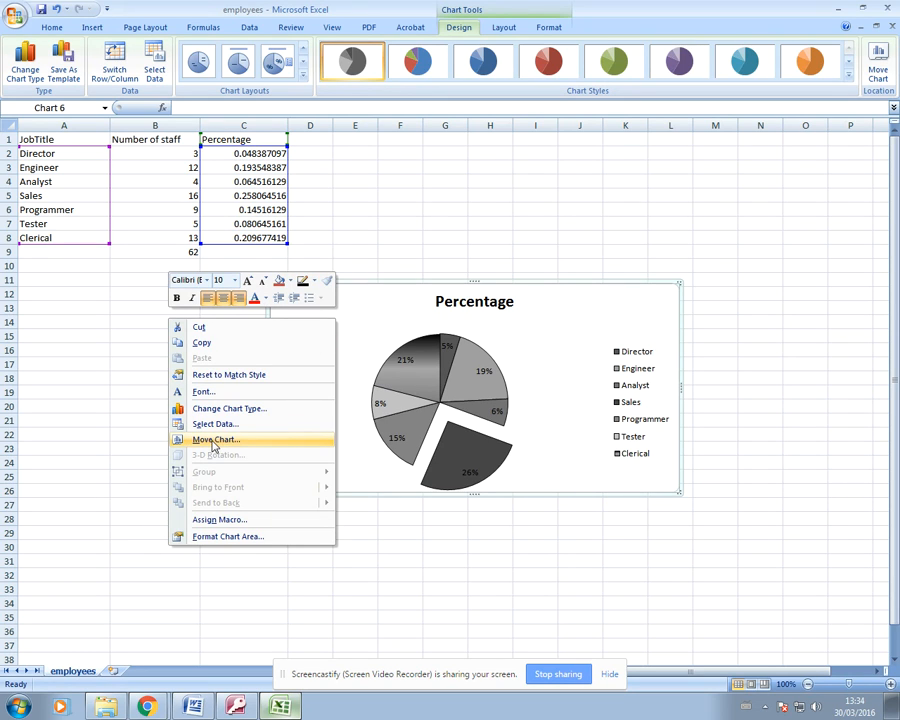
click(216, 440)
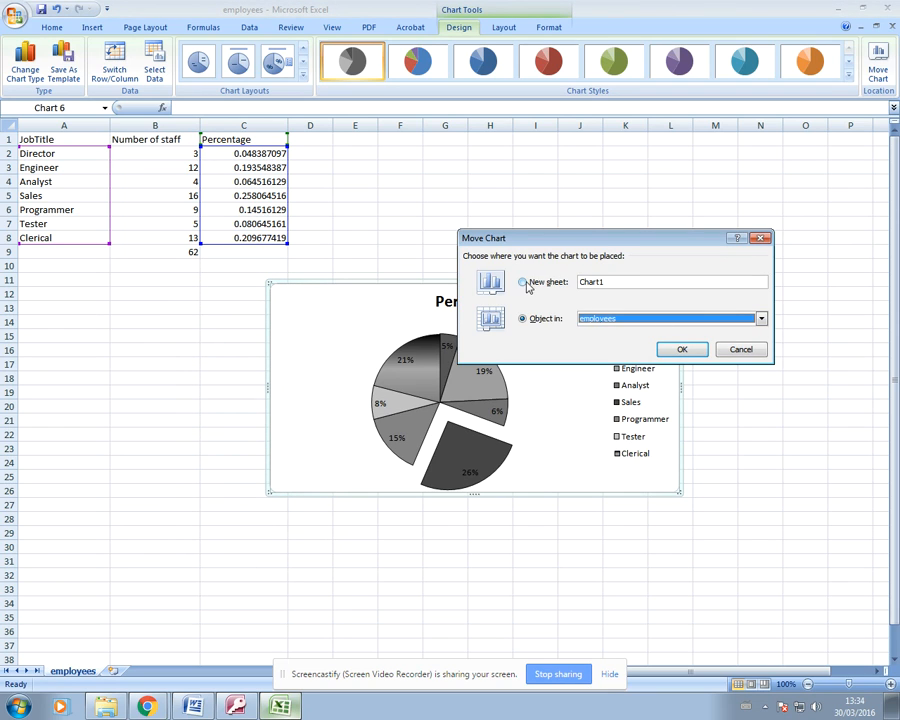
click(522, 281)
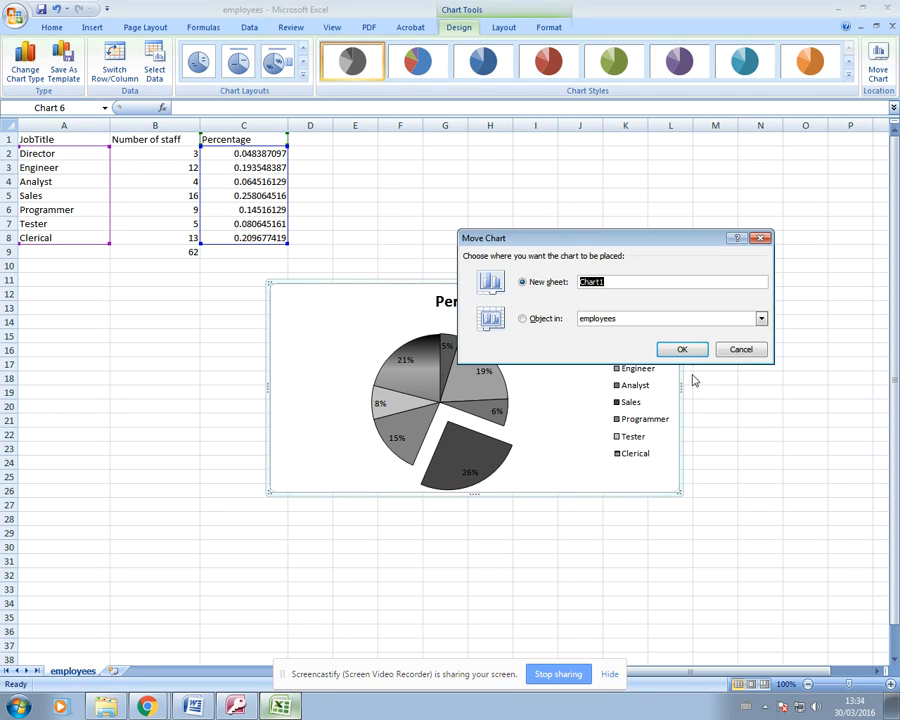
click(681, 349)
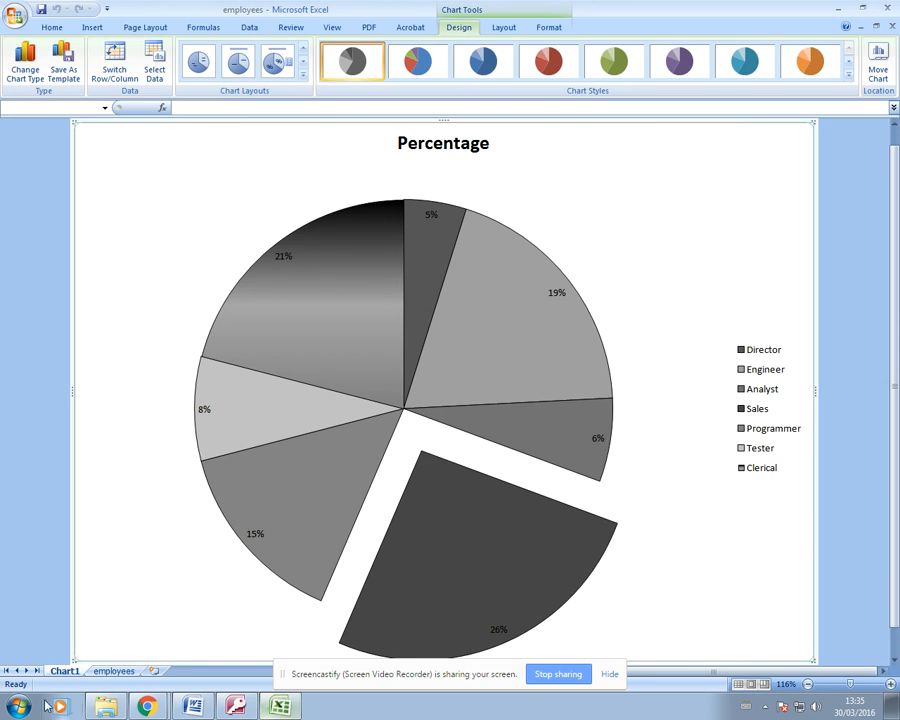
click(113, 670)
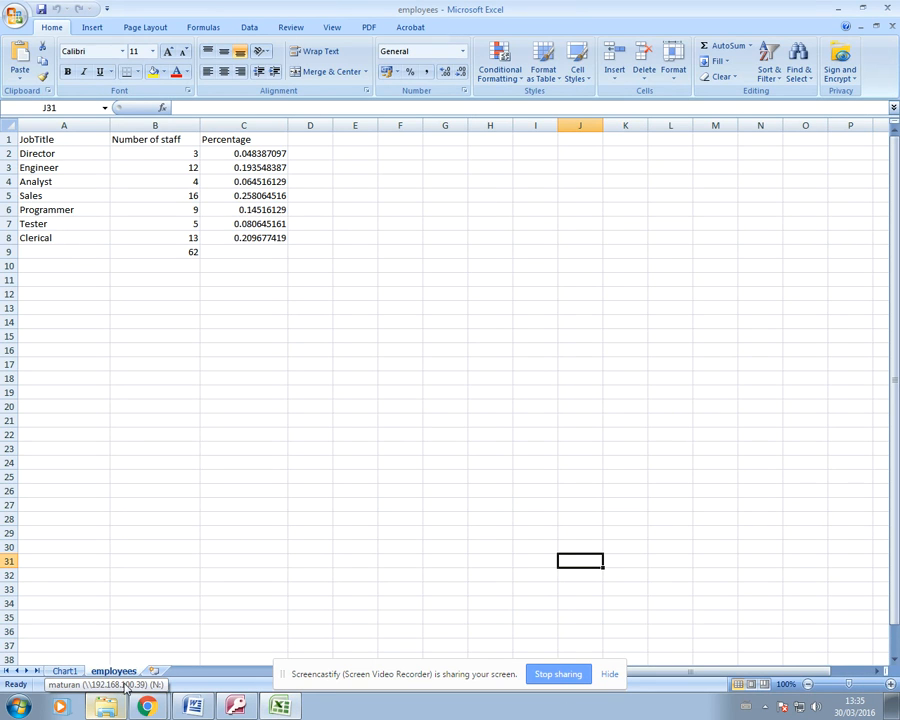
click(63, 670)
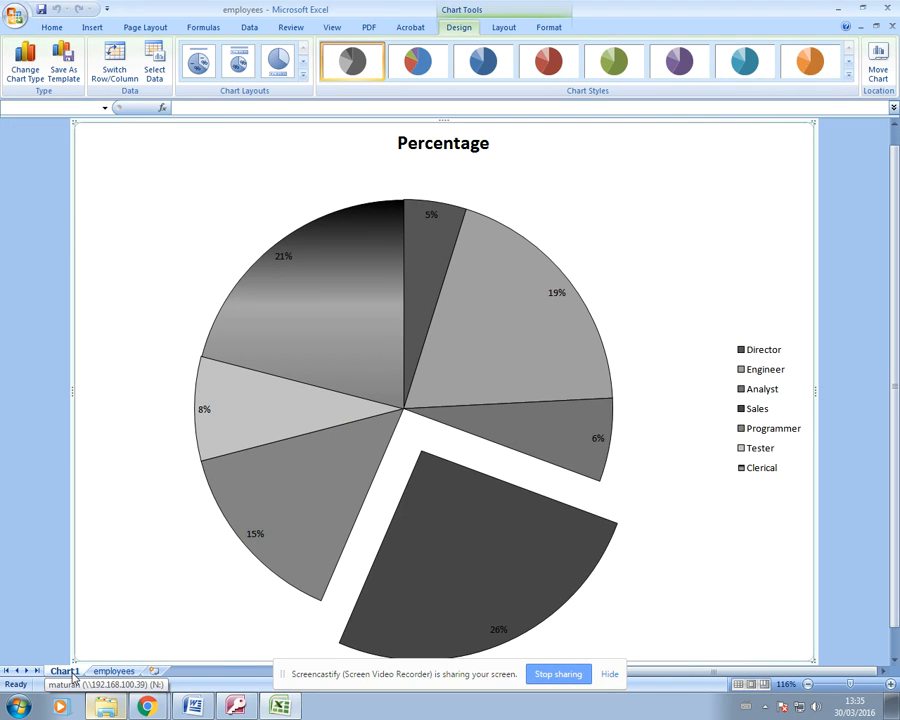
mouse_move(630, 162)
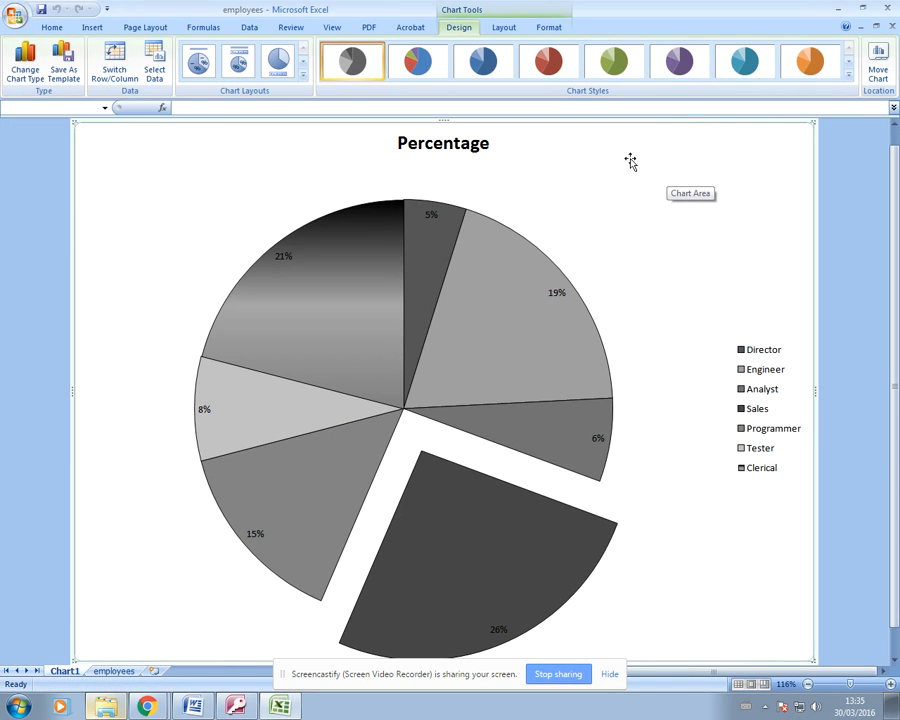
mouse_move(587, 163)
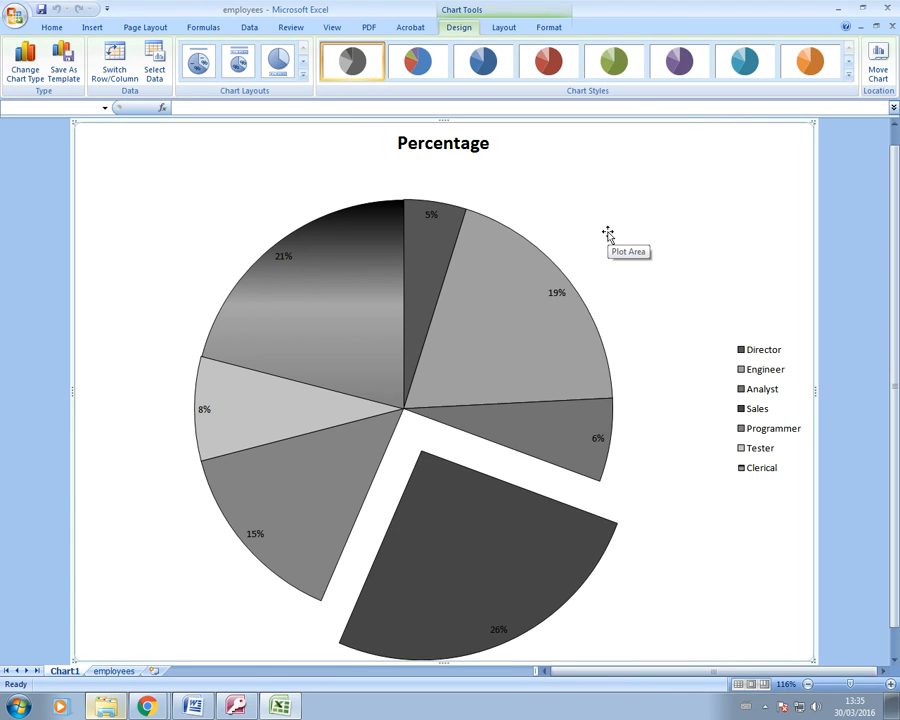
mouse_move(530, 389)
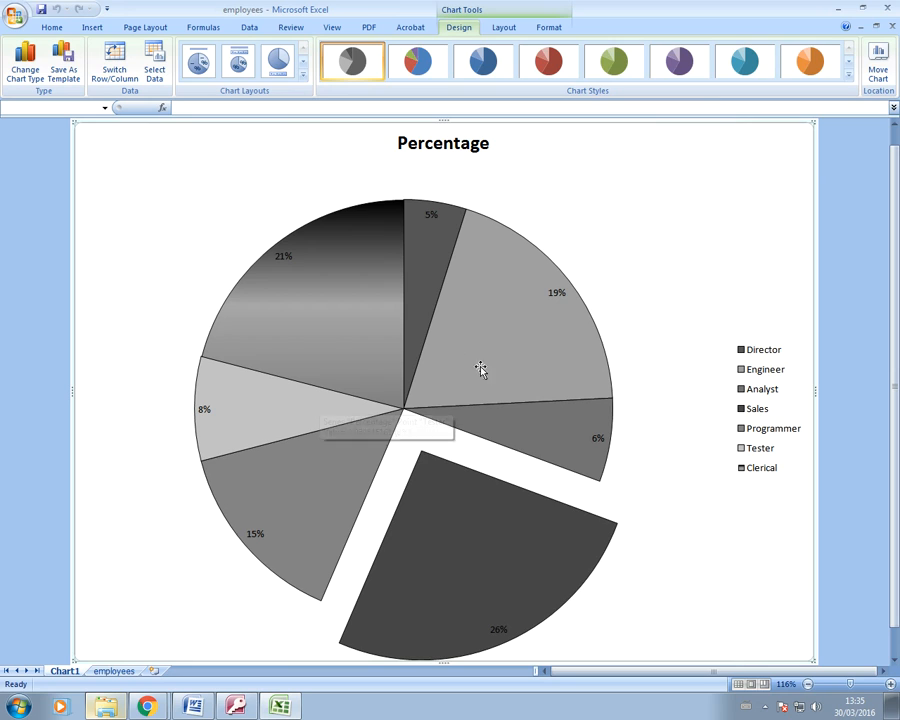
mouse_move(878, 55)
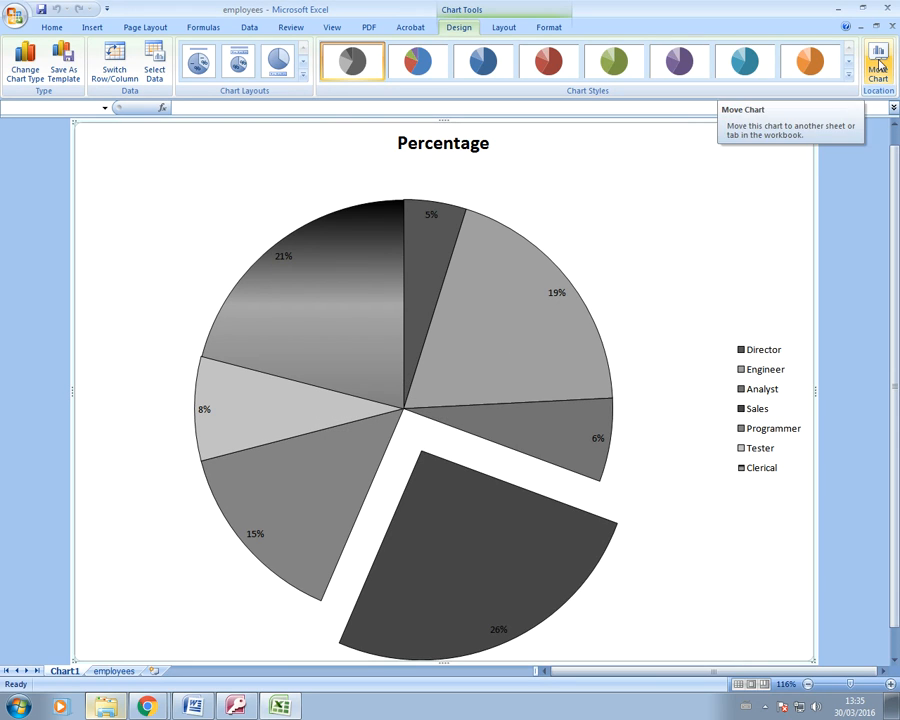
mouse_move(580, 455)
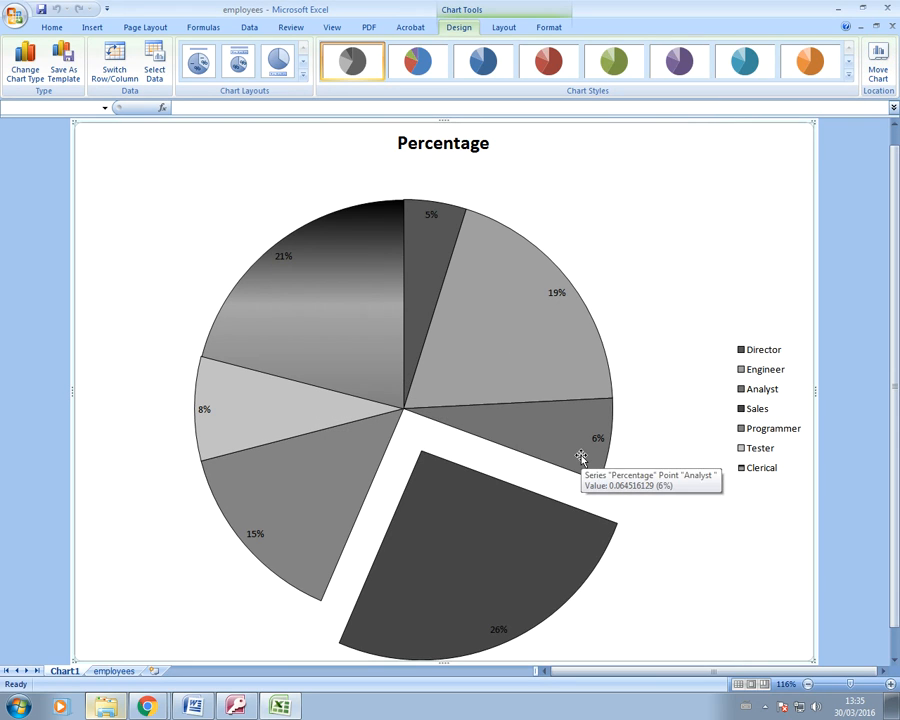
mouse_move(666, 497)
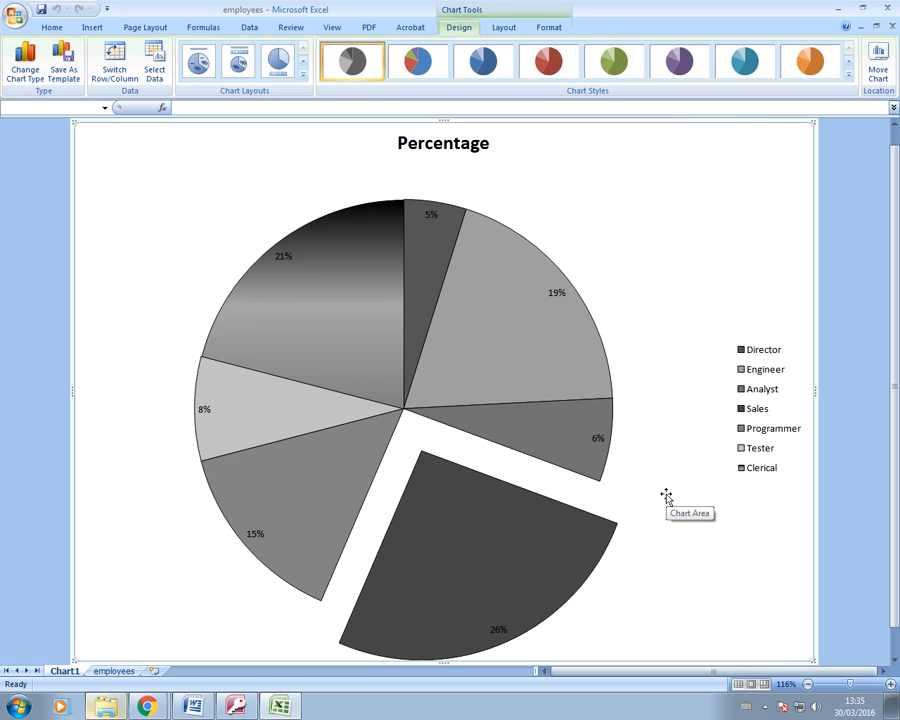